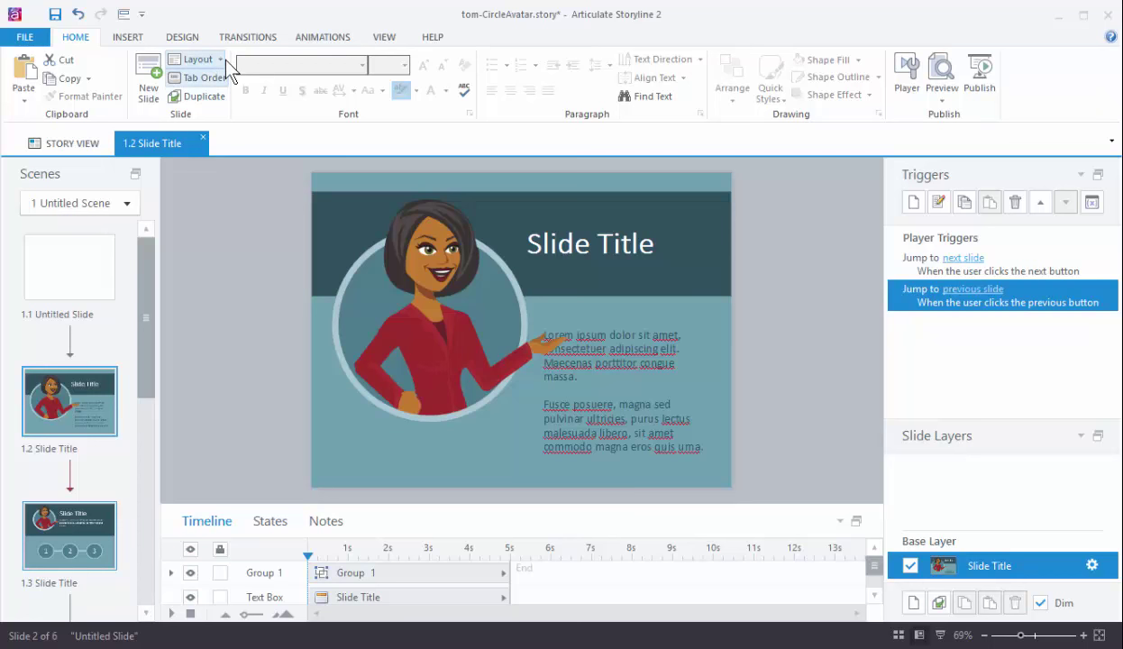
Review the slide layout list, then go to slide 1.3 with the character above three numbered circles.
click(194, 60)
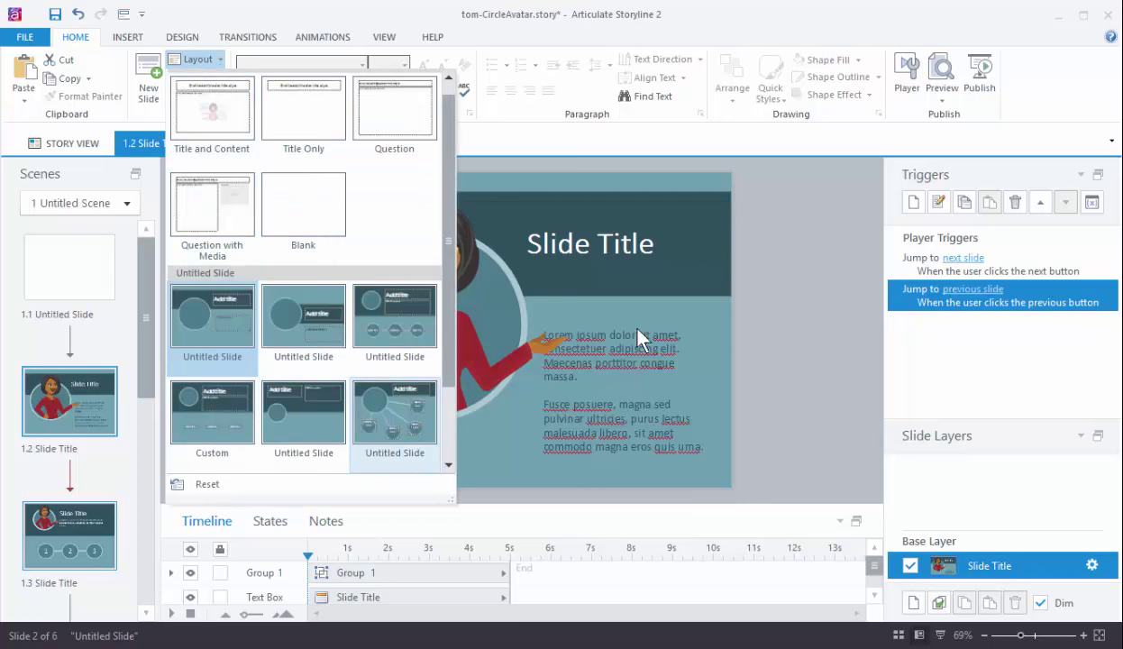
click(508, 292)
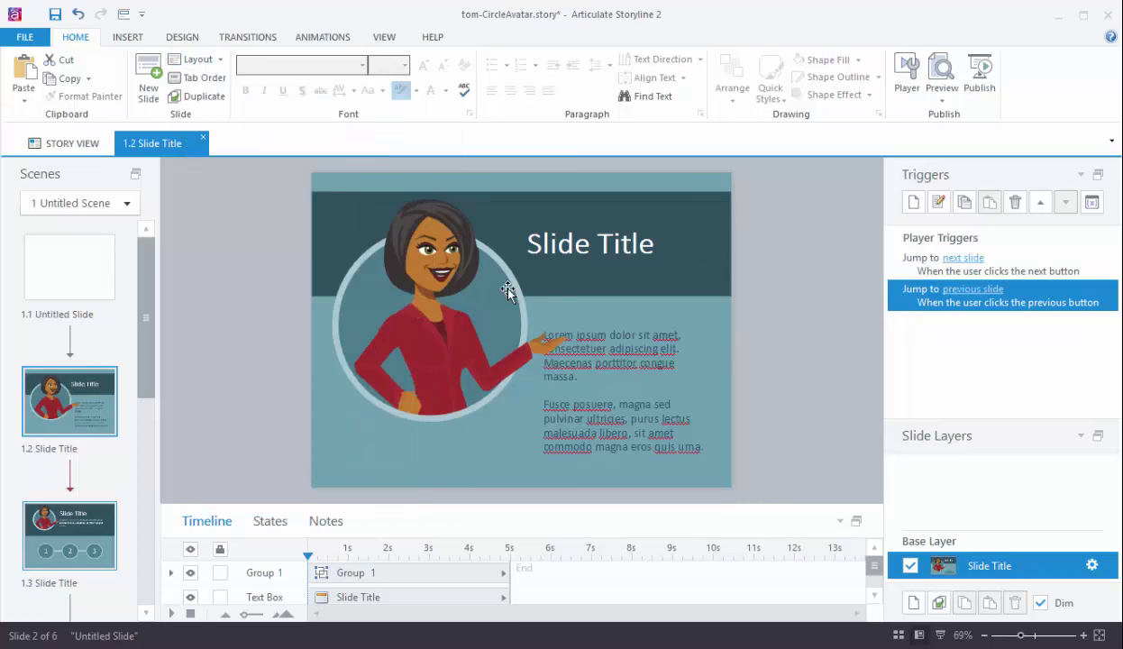
click(69, 535)
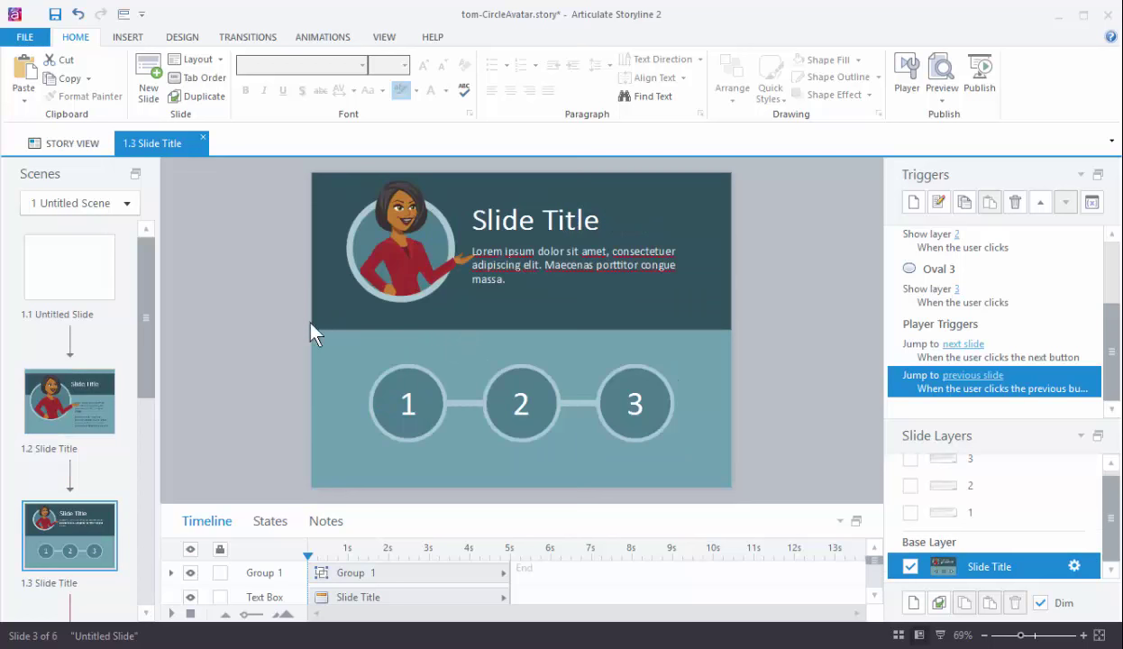
click(68, 454)
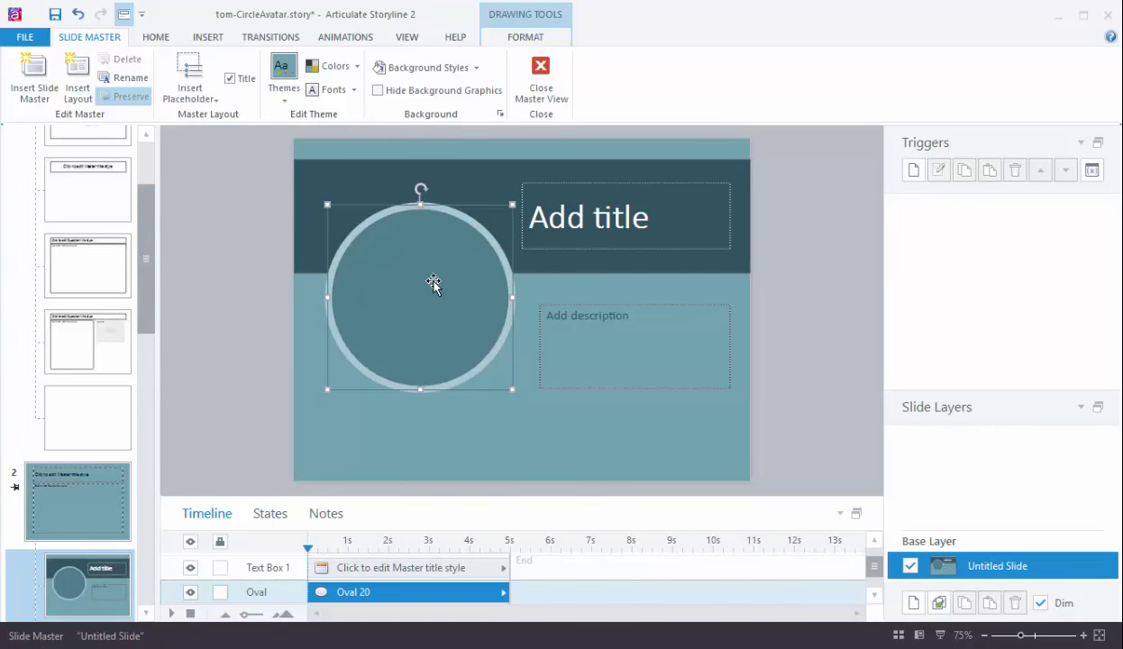
mouse_move(540, 81)
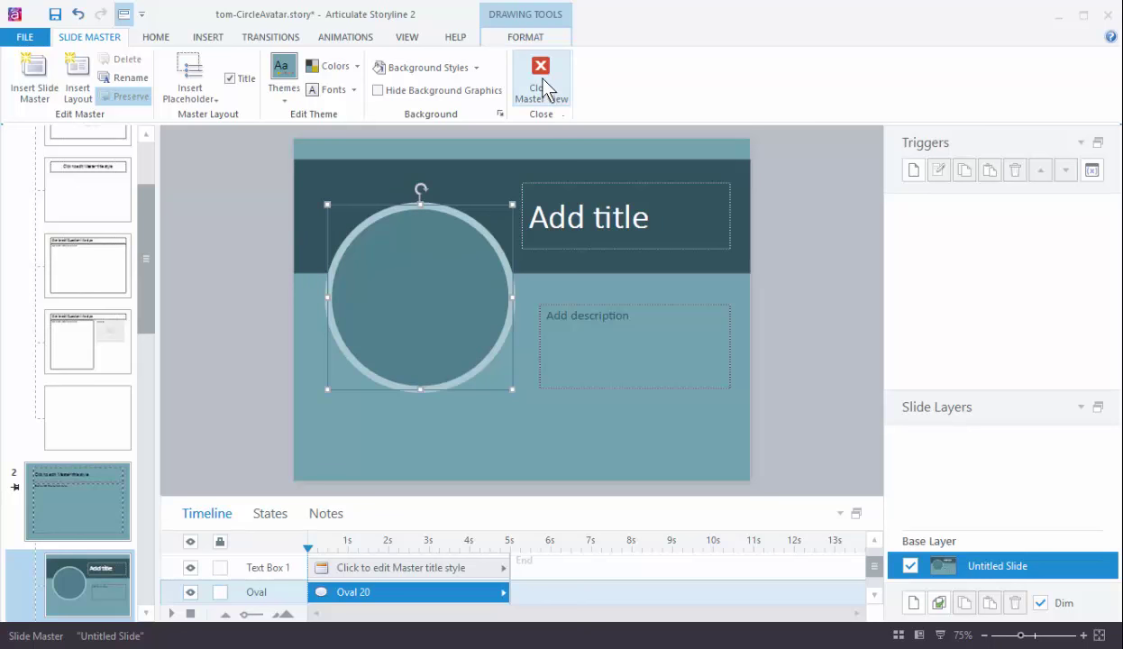
Leave the slide master, shrink the circle to avatar size and park it off the slide's right edge.
click(541, 75)
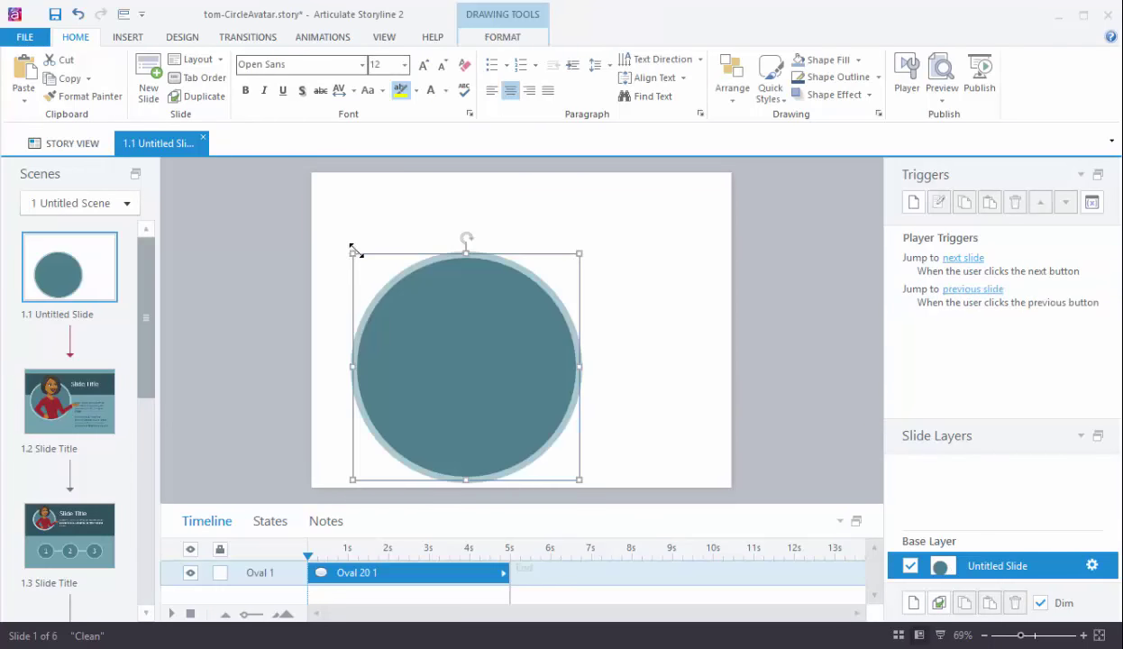
drag(465, 365, 545, 441)
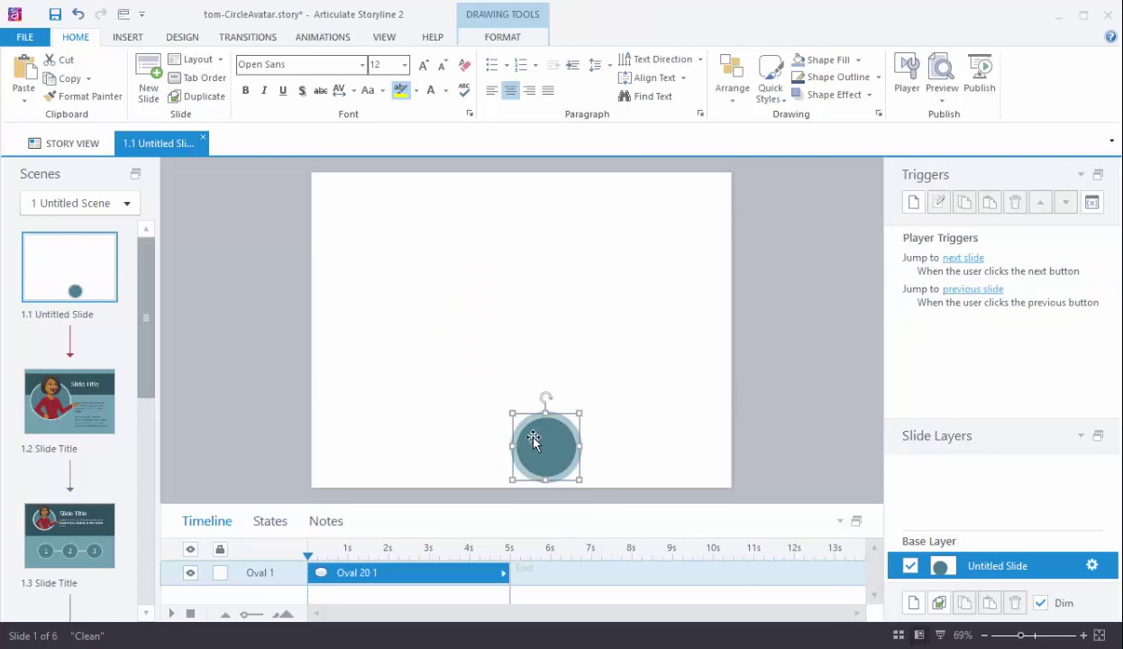
drag(544, 442, 806, 244)
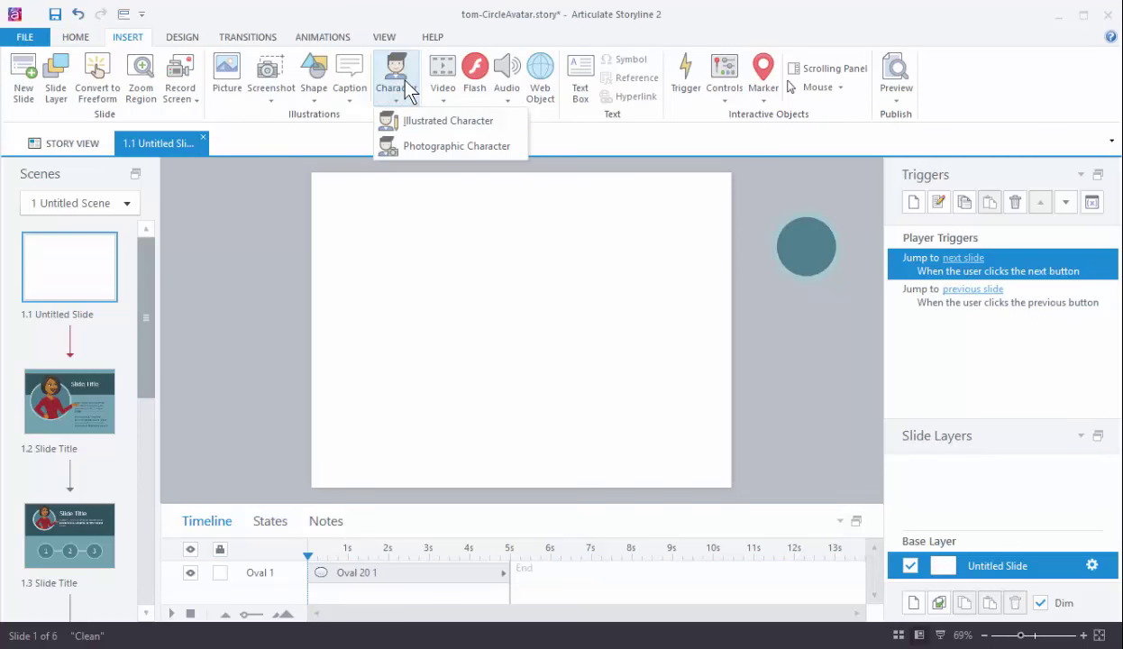
Insert illustrated character Female 6, facing right and pointing, onto slide 1.1.
click(447, 119)
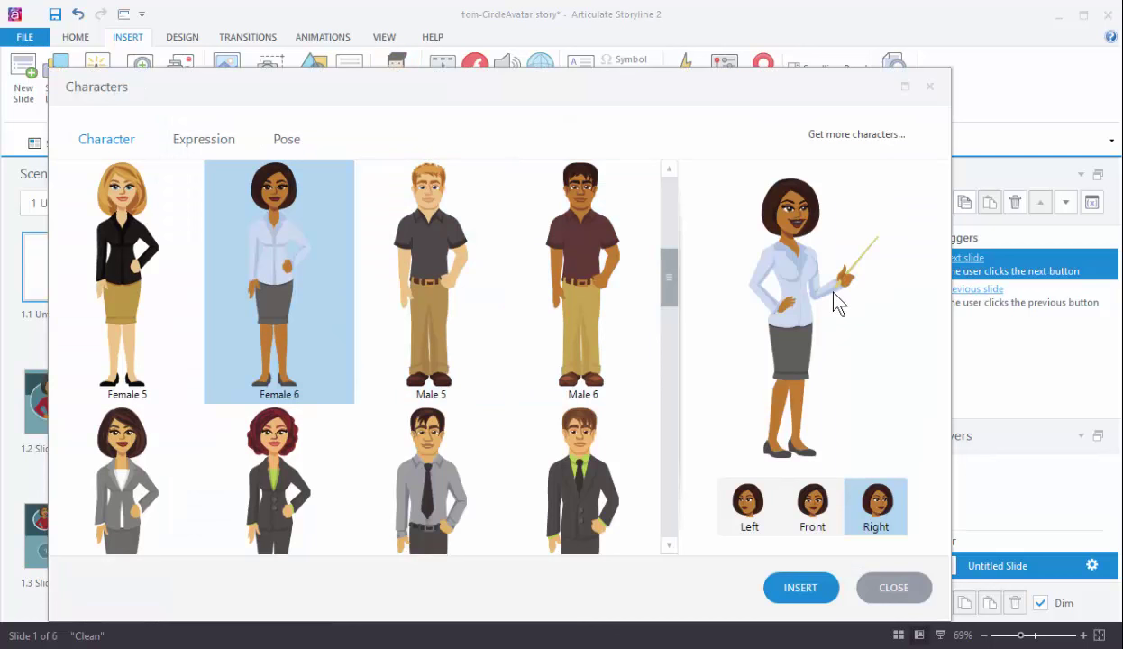
mouse_move(831, 272)
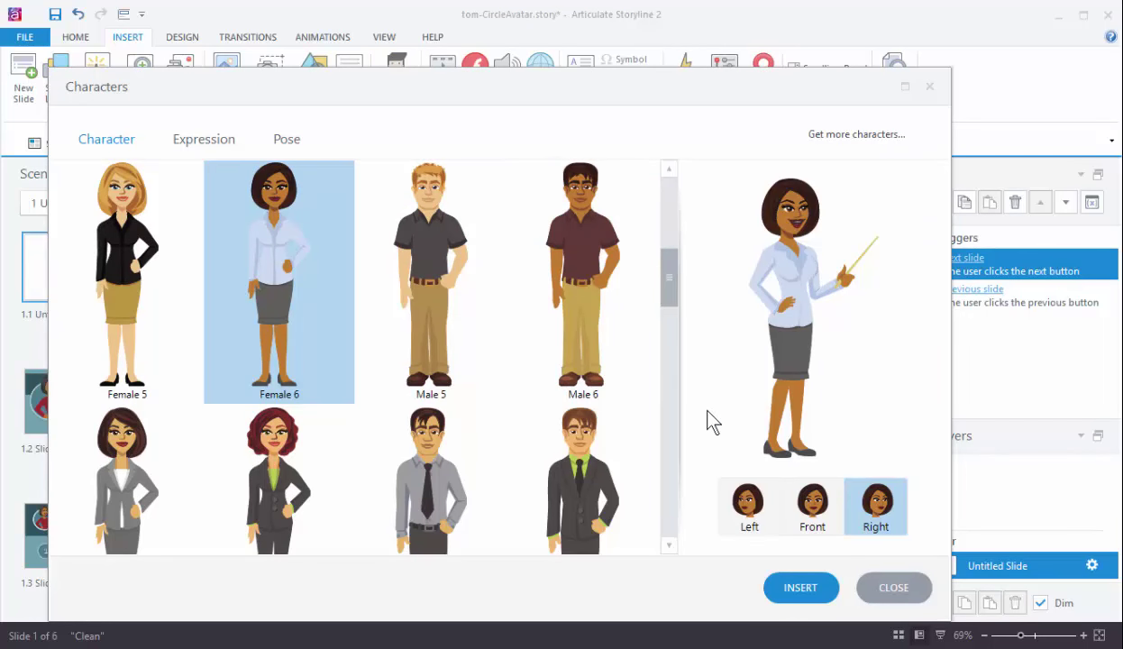
mouse_move(840, 274)
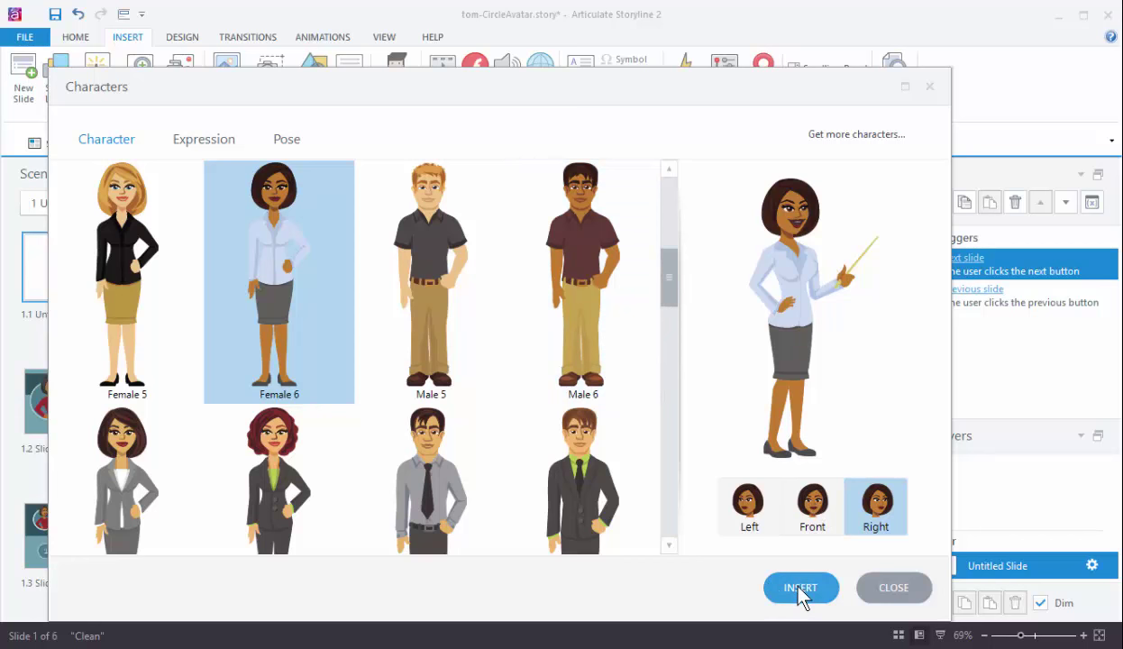
click(800, 587)
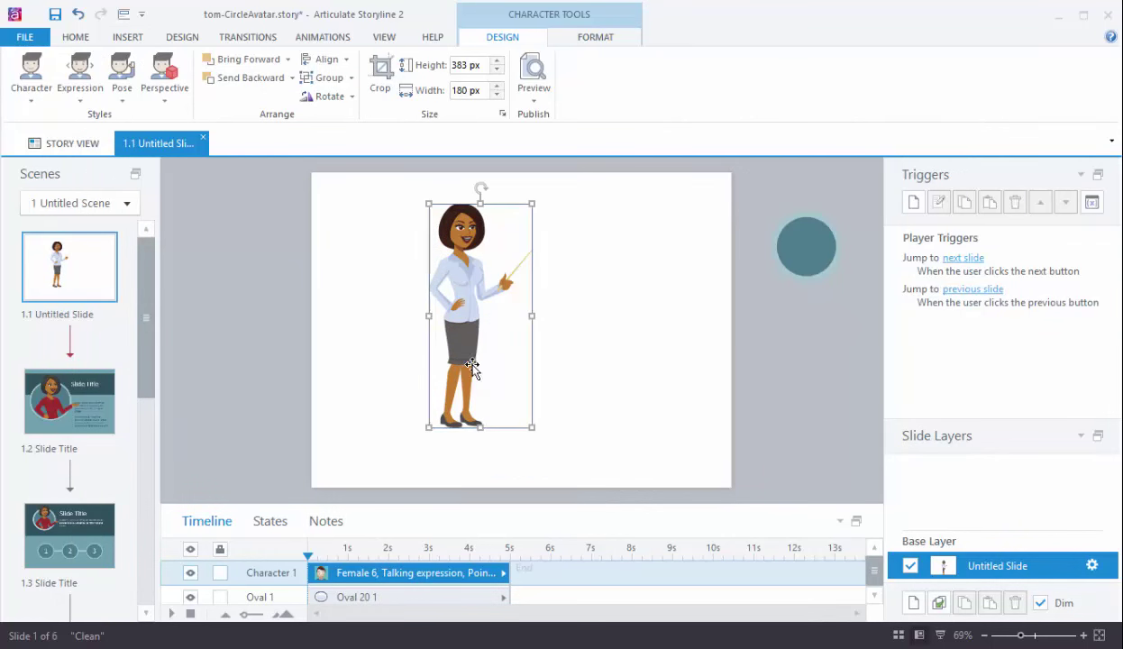
mouse_move(433, 321)
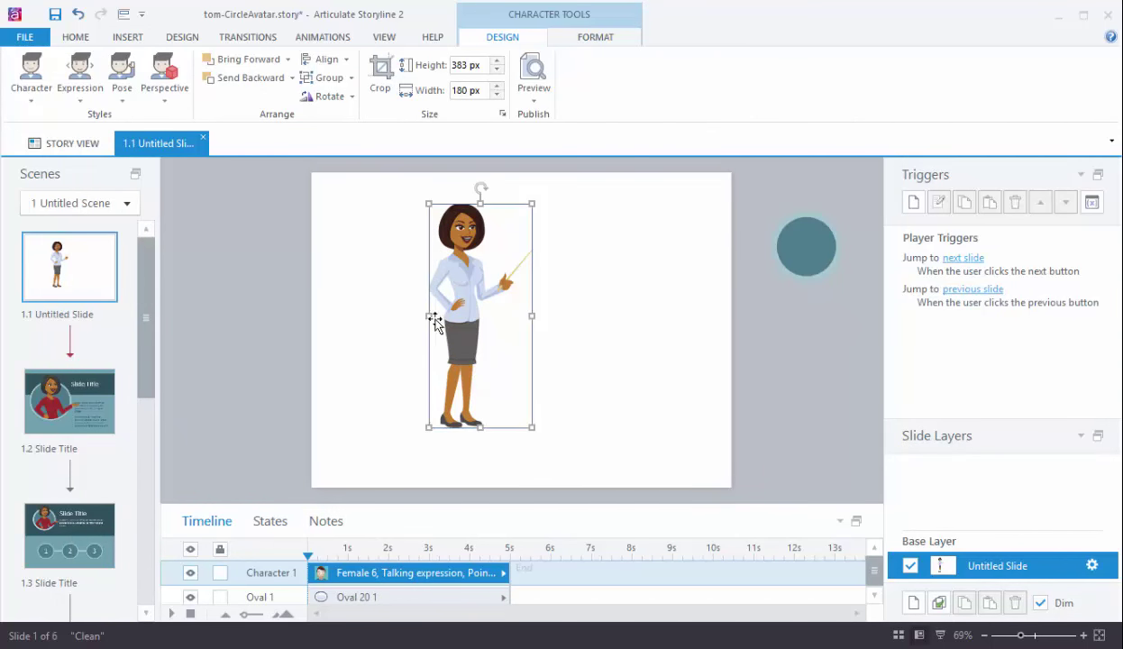
mouse_move(515, 335)
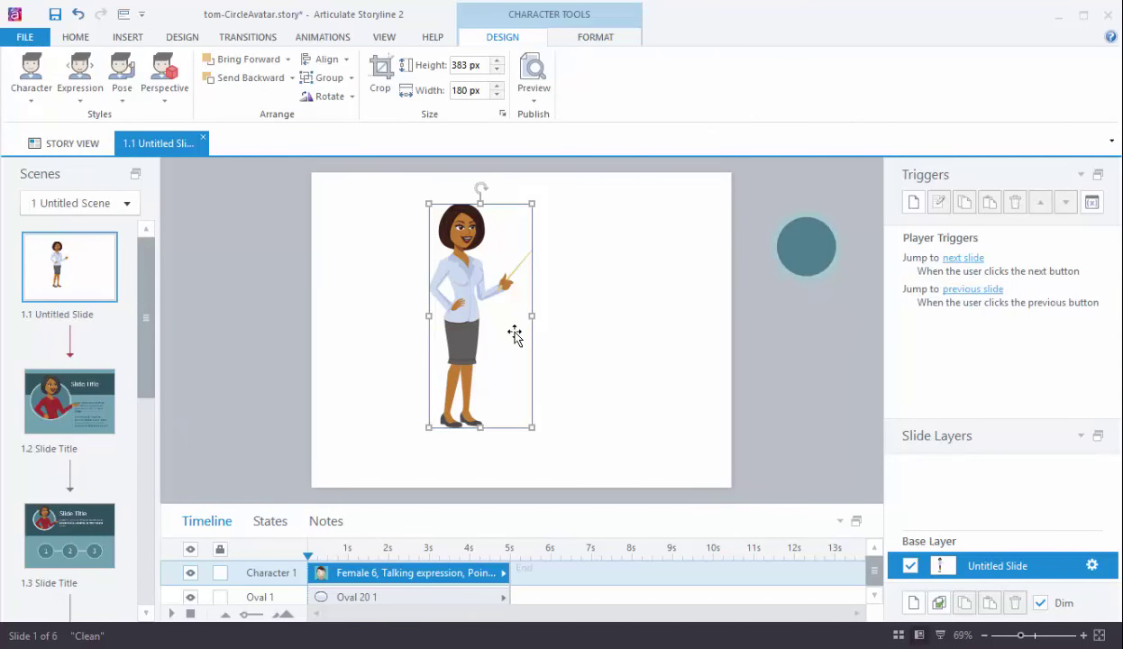
mouse_move(467, 317)
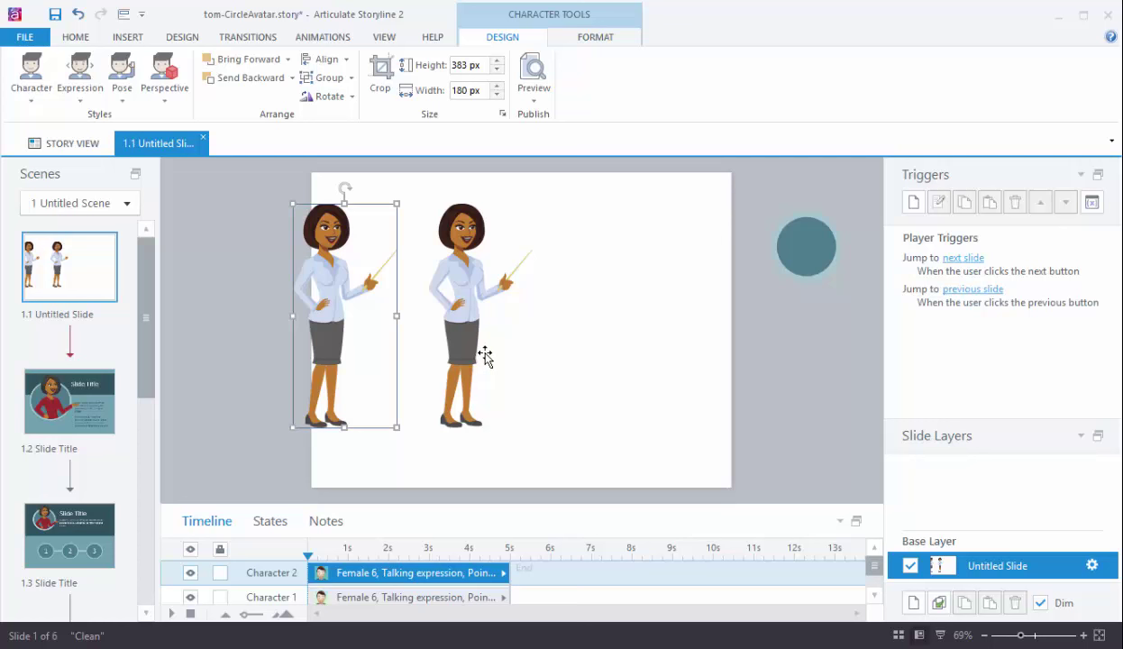
mouse_move(465, 364)
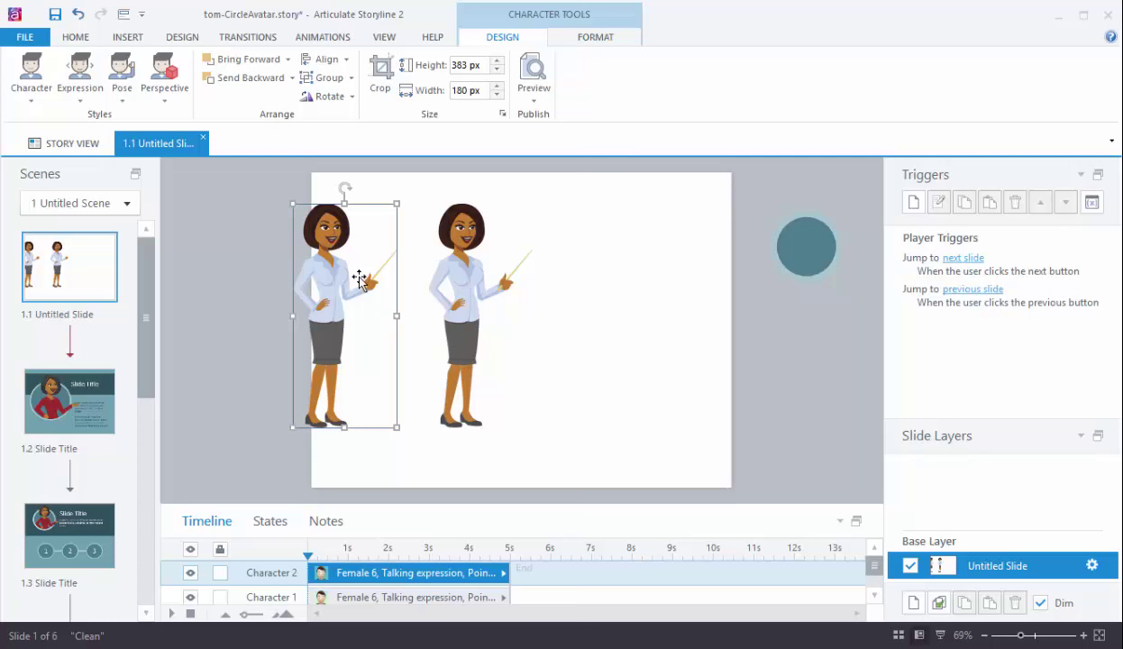
mouse_move(330, 270)
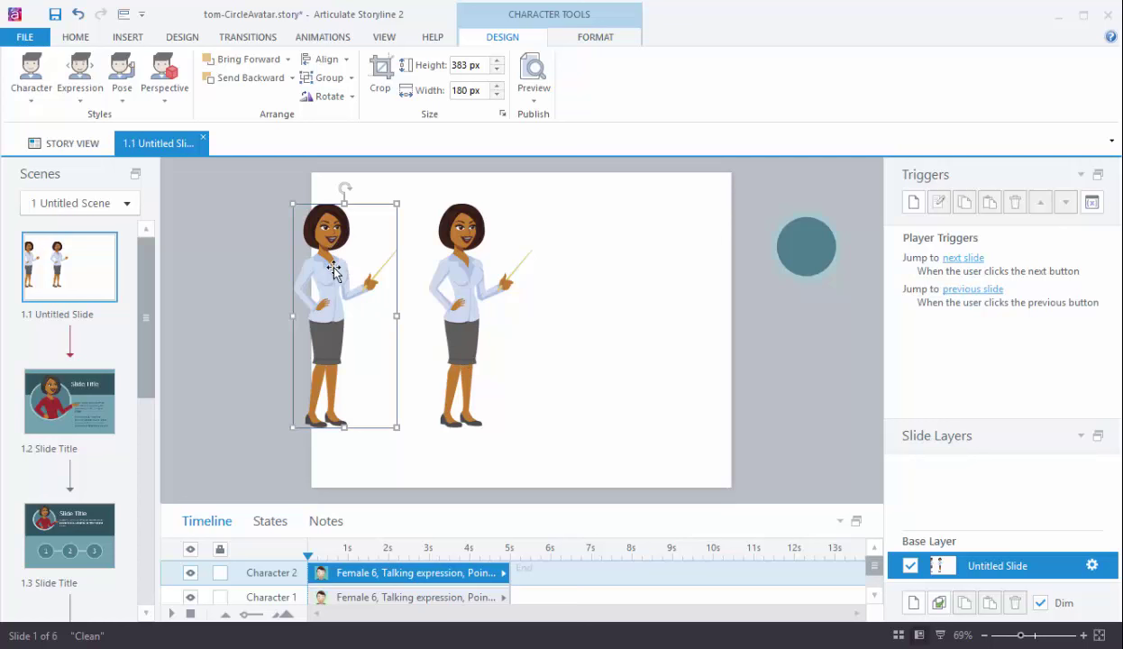
mouse_move(491, 249)
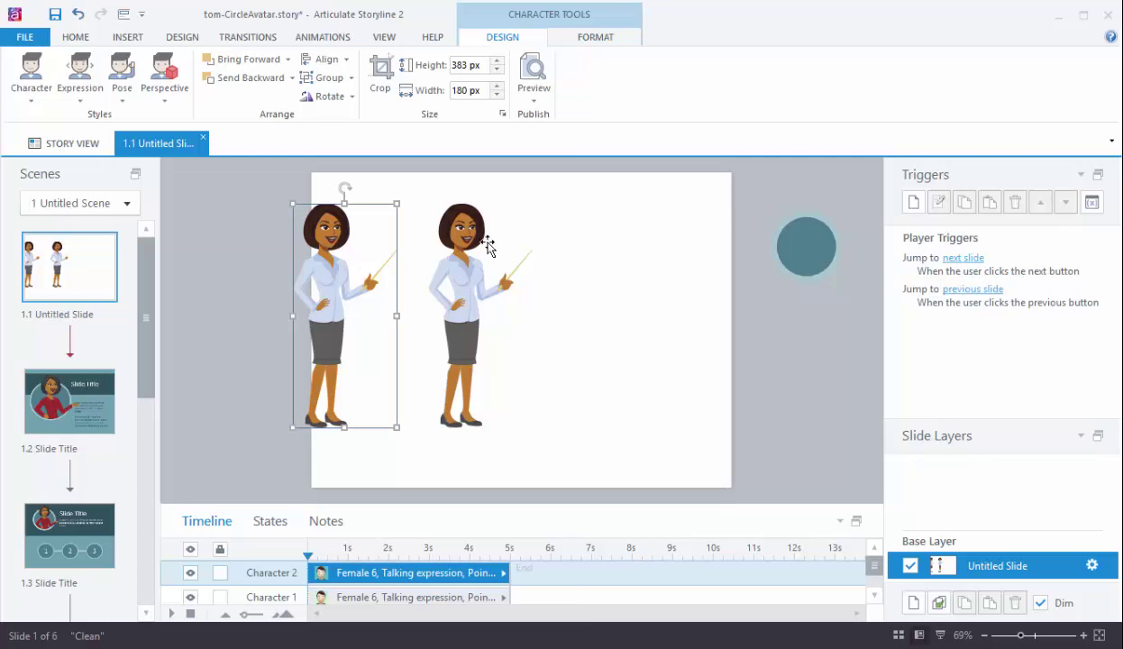
mouse_move(477, 290)
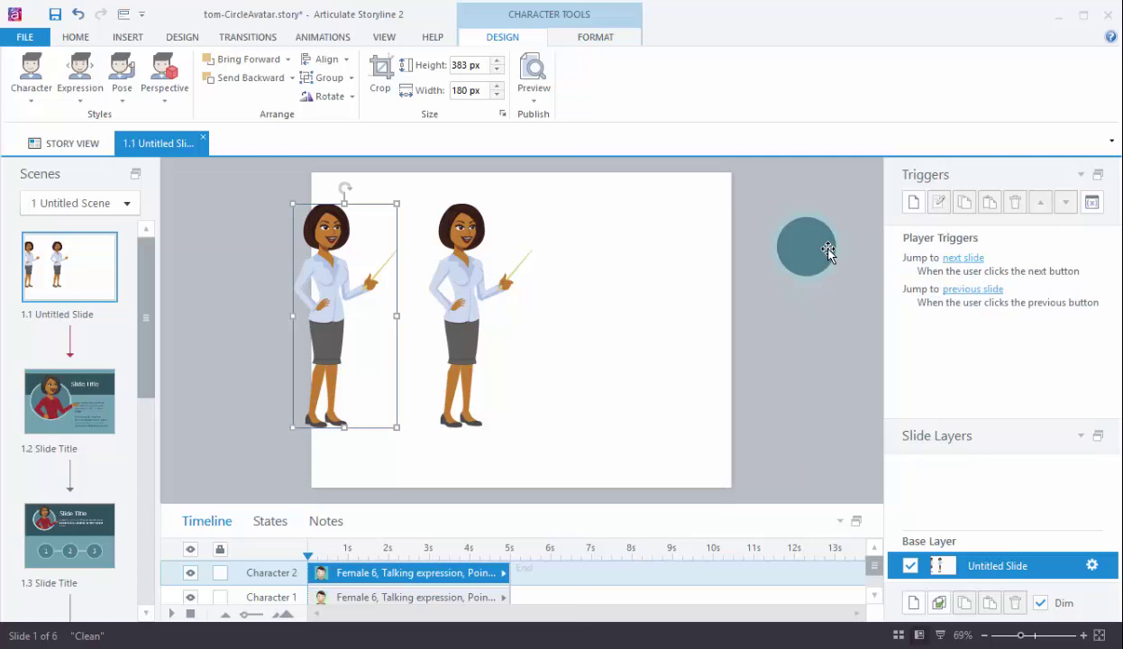
mouse_move(465, 243)
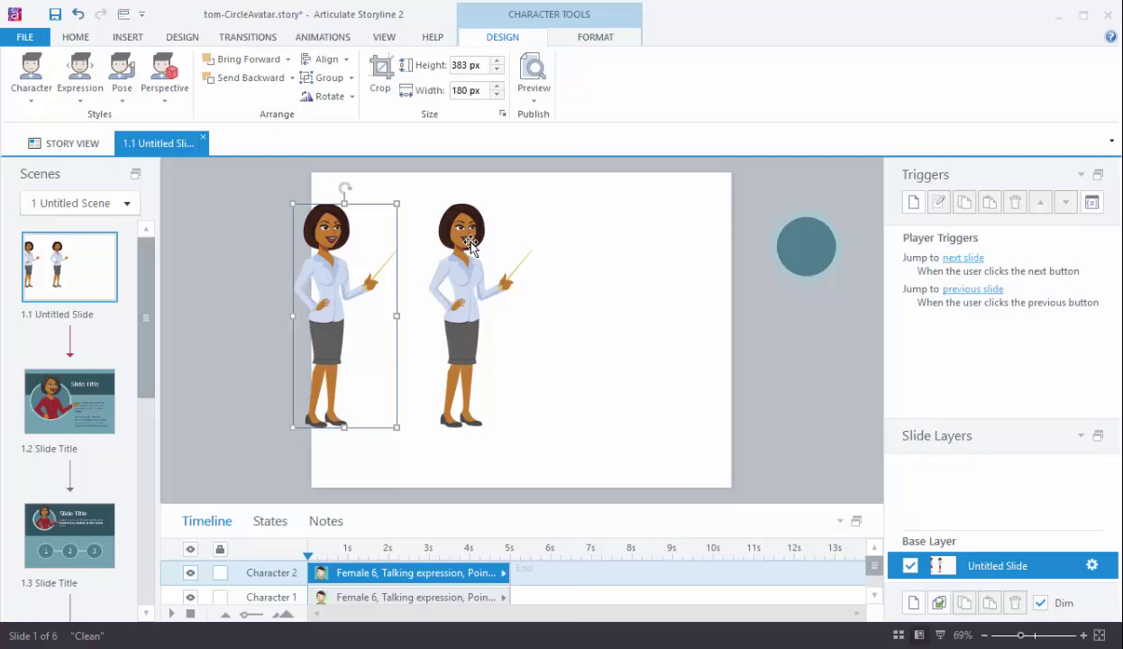
Select the original character so a second identical copy stands beside it.
click(468, 252)
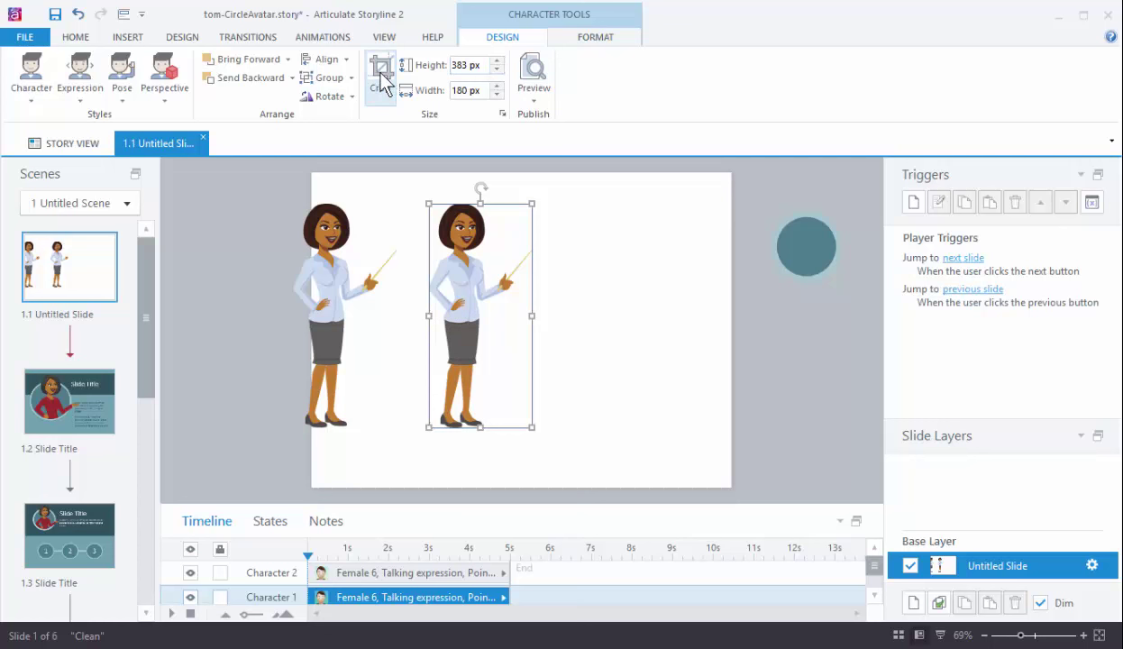
Draw a blue square over the second character's head and send it to the back.
click(378, 71)
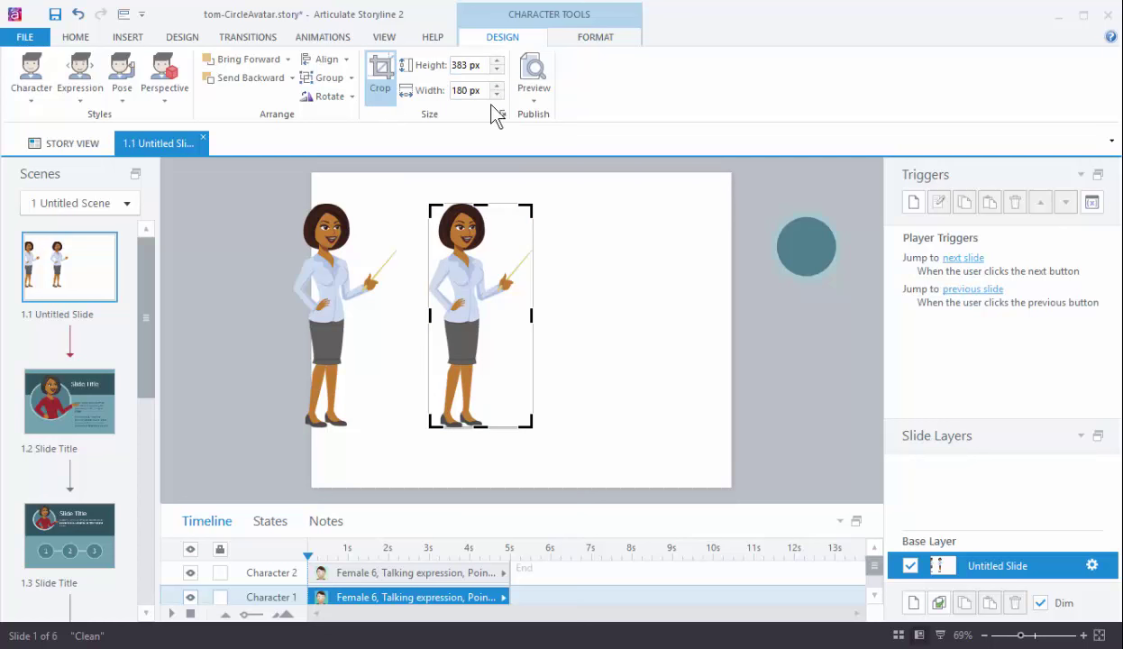
click(468, 90)
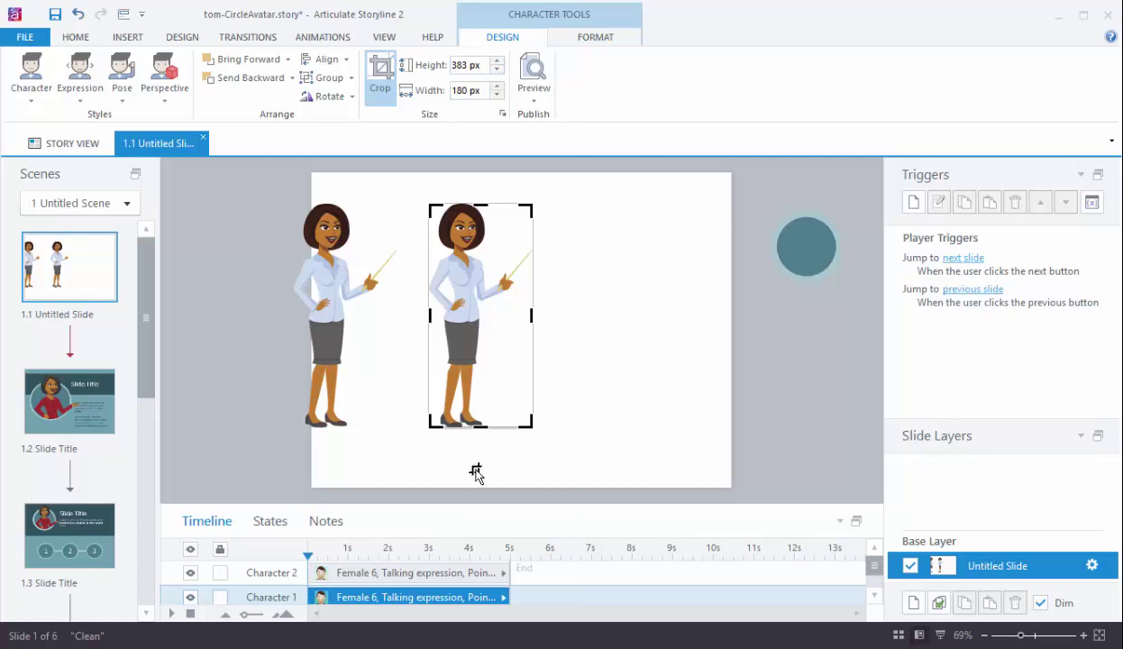
mouse_move(469, 299)
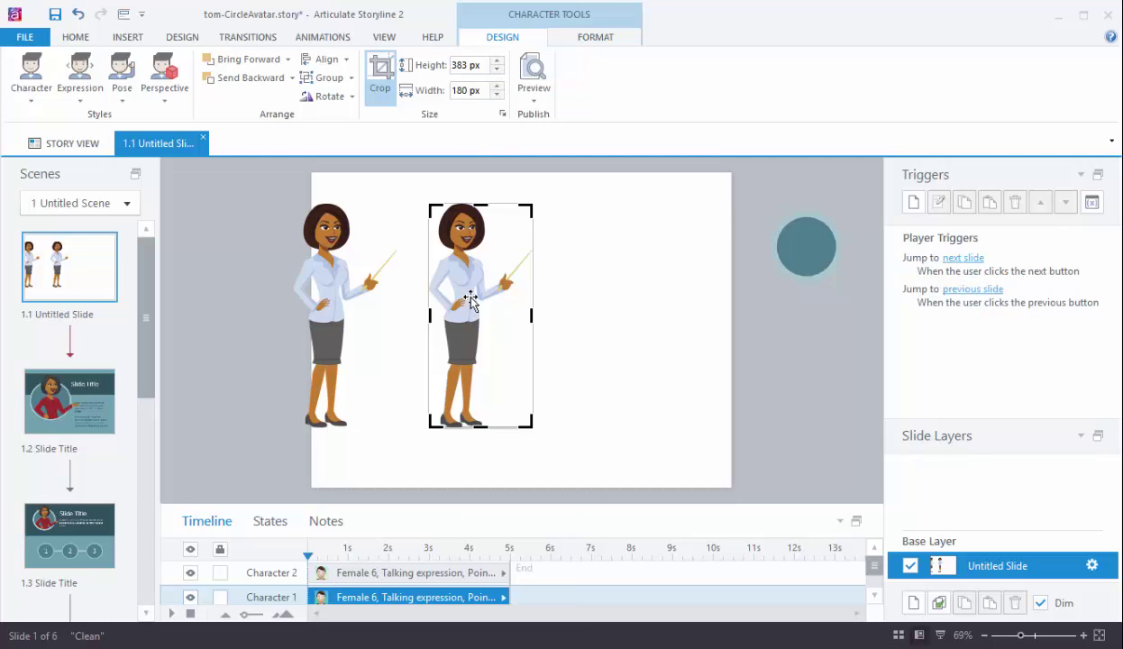
mouse_move(683, 323)
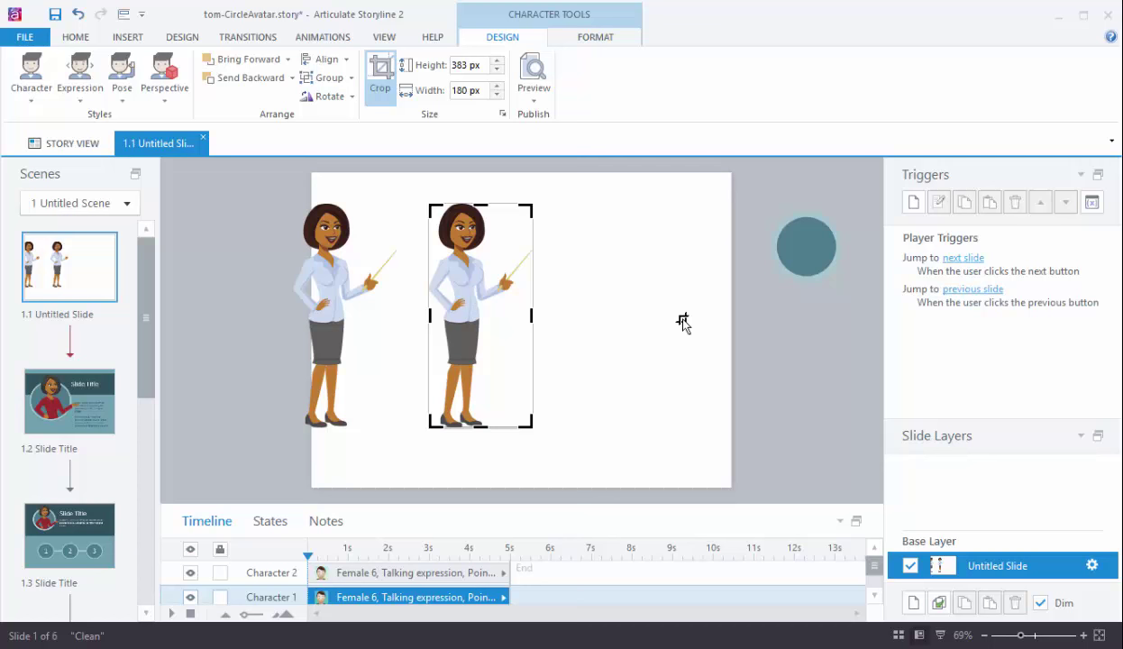
click(126, 36)
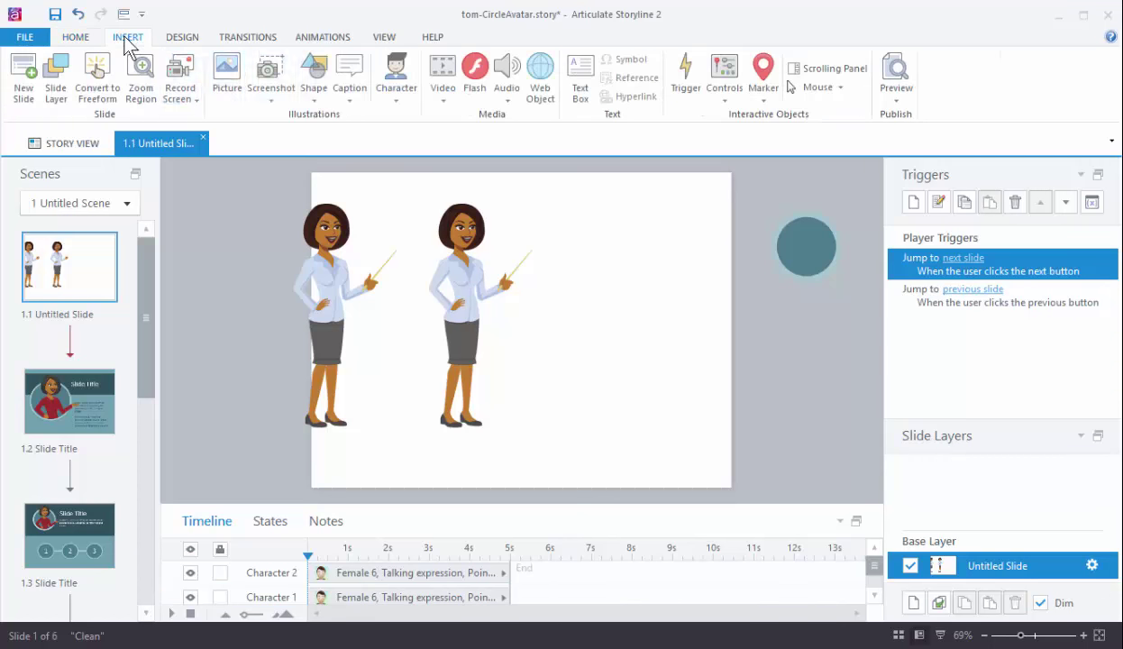
click(313, 76)
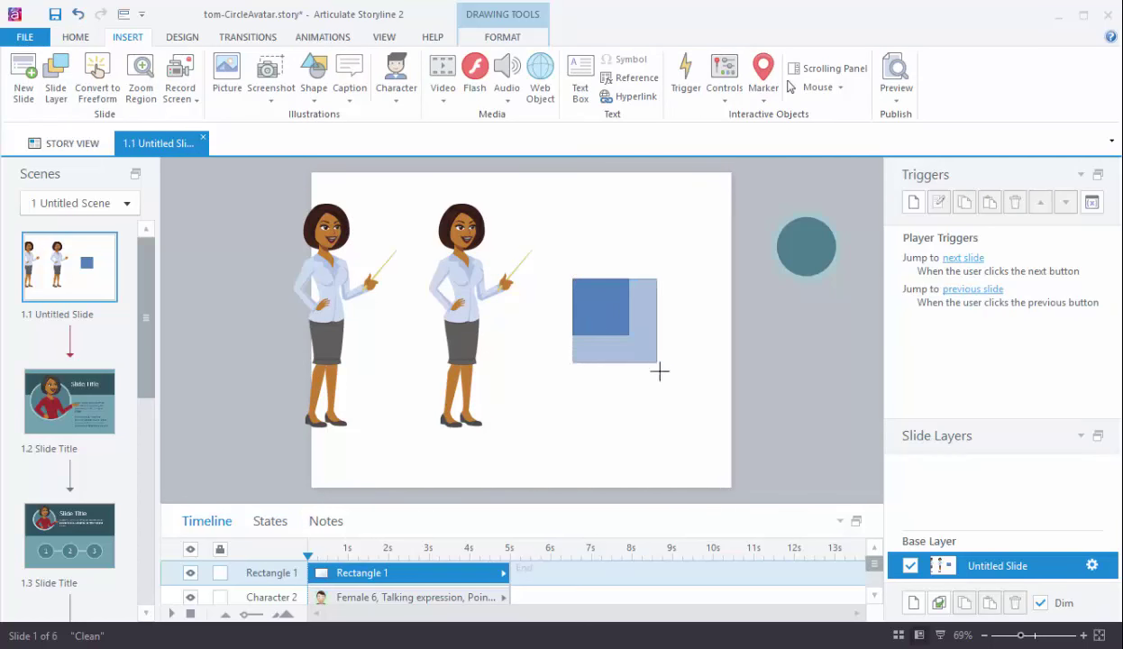
drag(660, 371, 631, 346)
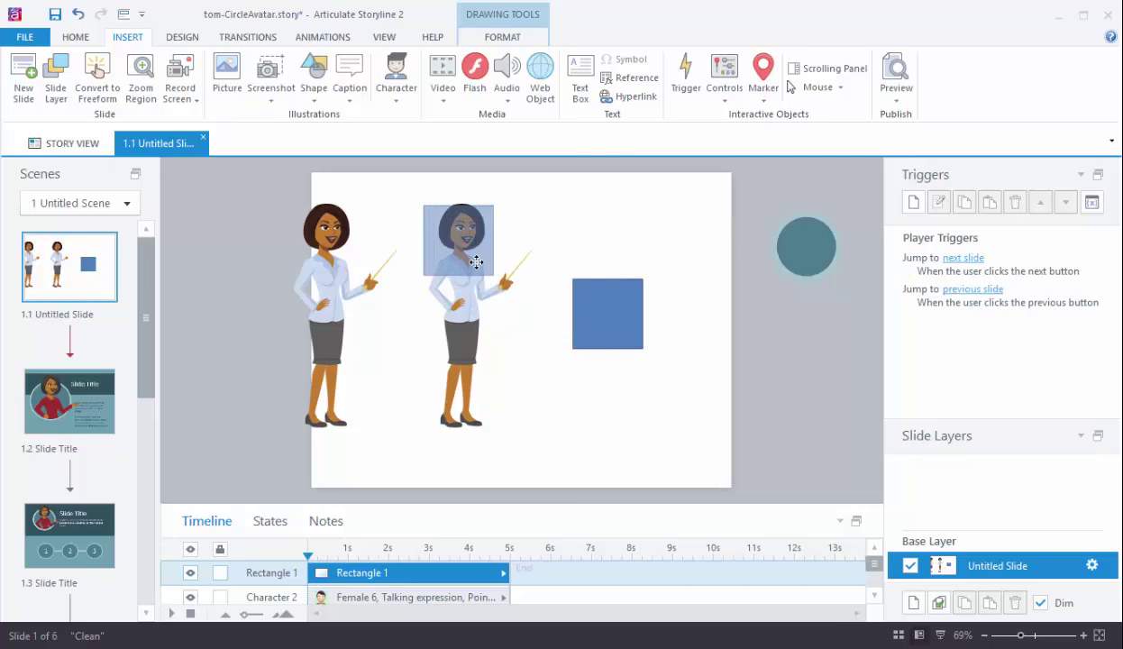
right_click(461, 237)
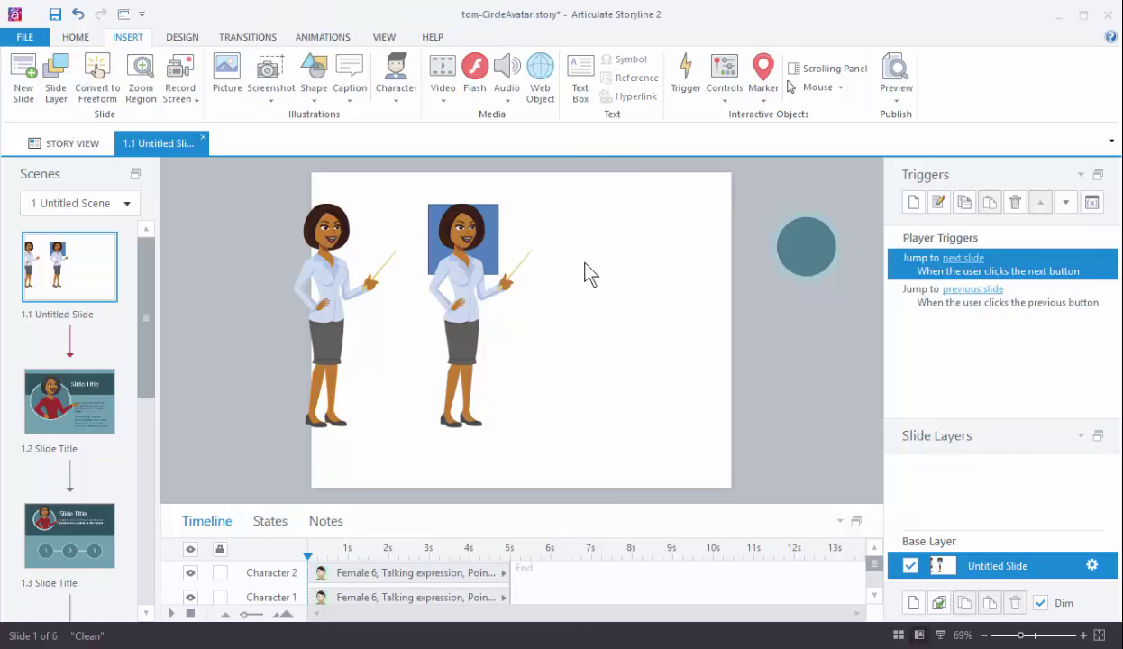
Crop the second character down to her head and shoulders within the square guide.
click(465, 288)
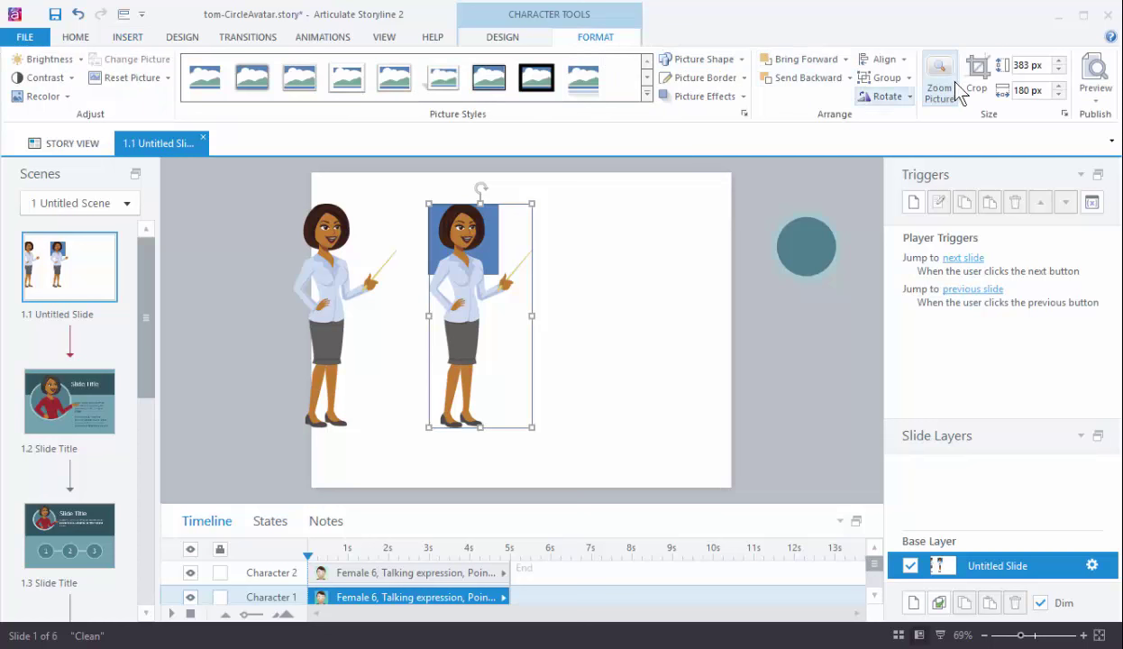
click(974, 70)
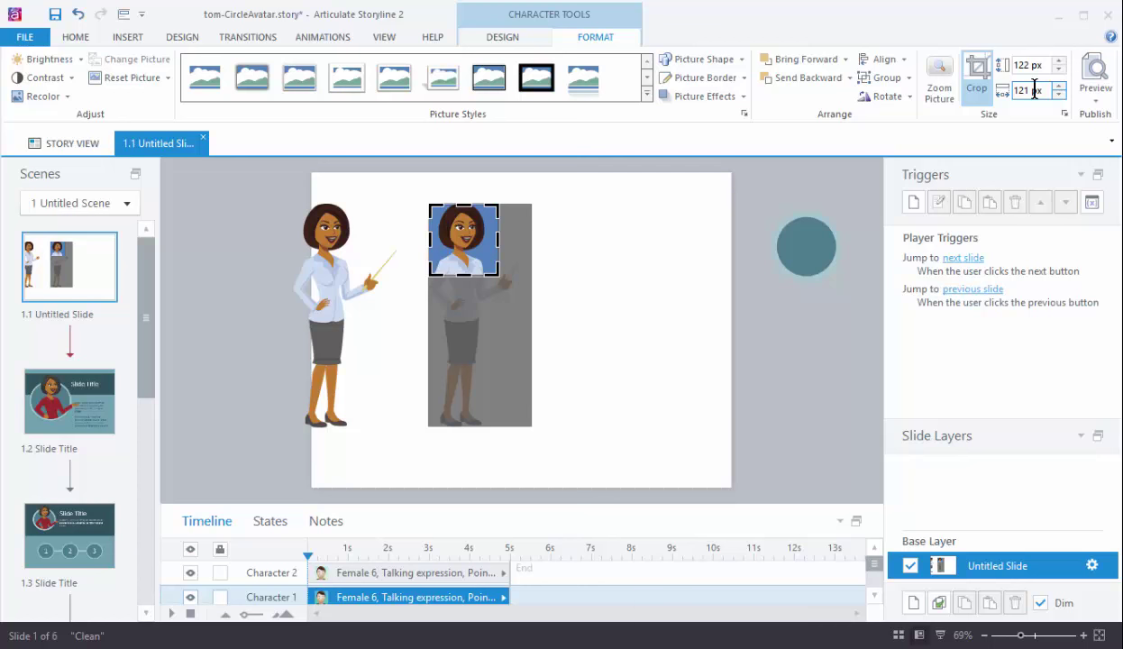
mouse_move(684, 305)
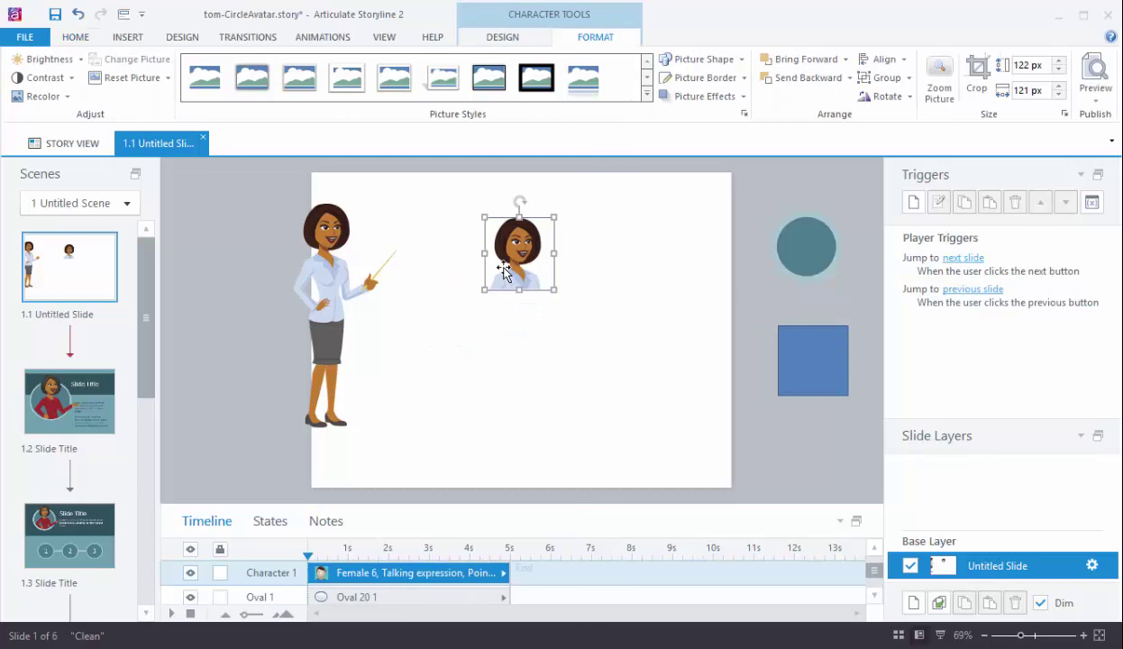
mouse_move(508, 220)
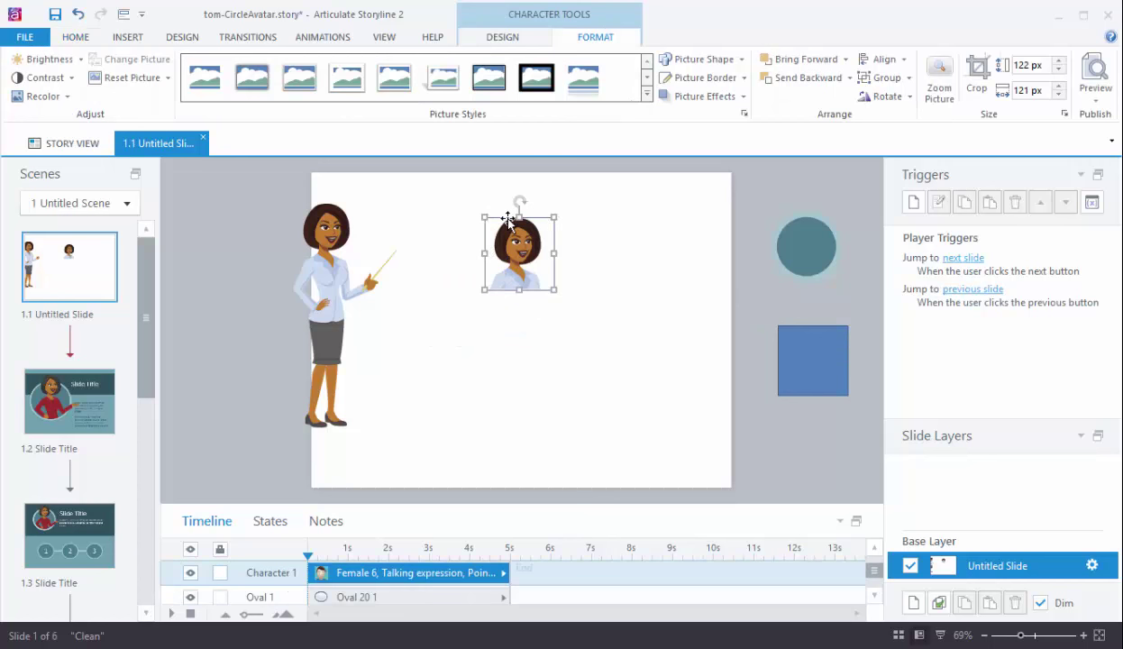
mouse_move(674, 144)
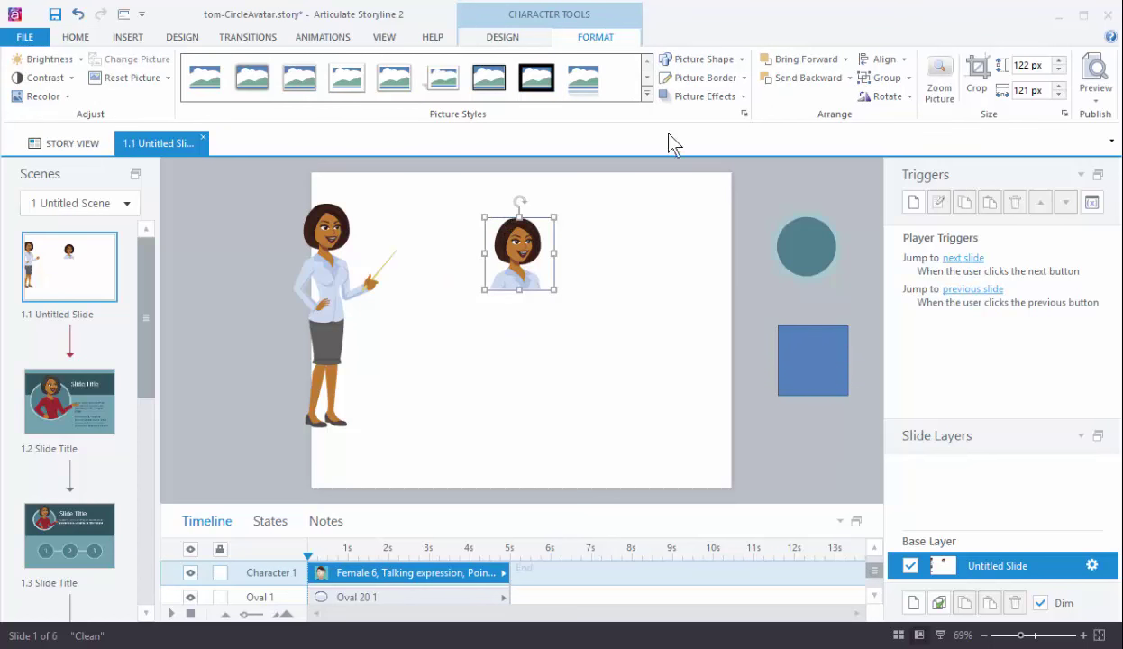
Change the cropped head picture's shape to an oval.
click(699, 58)
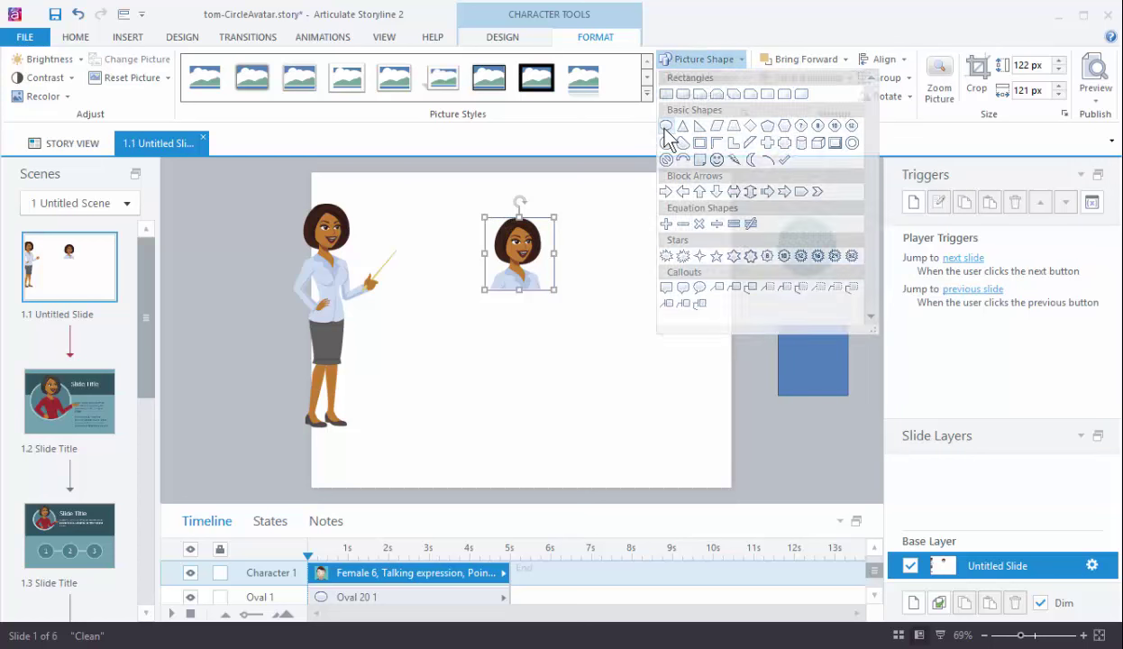
click(667, 126)
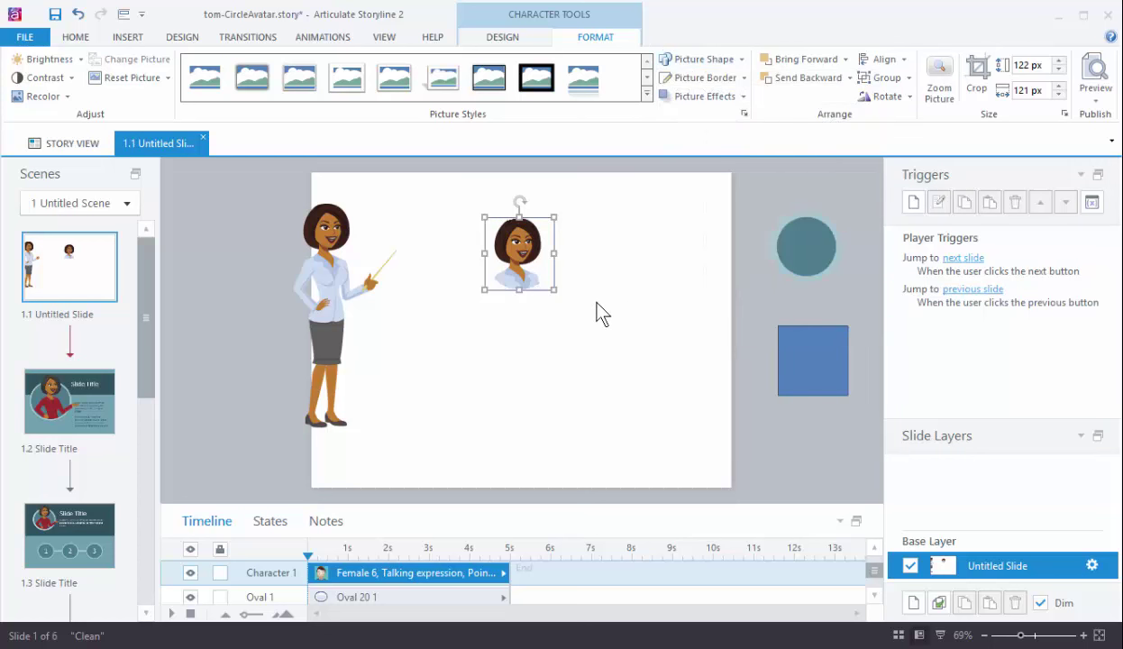
mouse_move(537, 292)
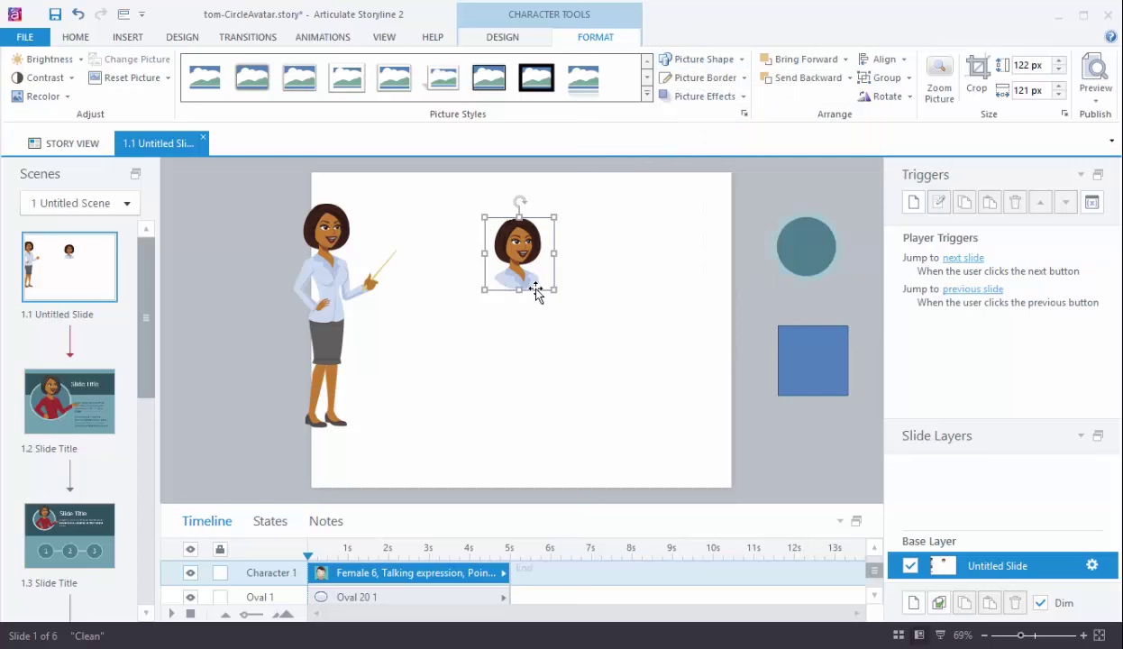
mouse_move(520, 233)
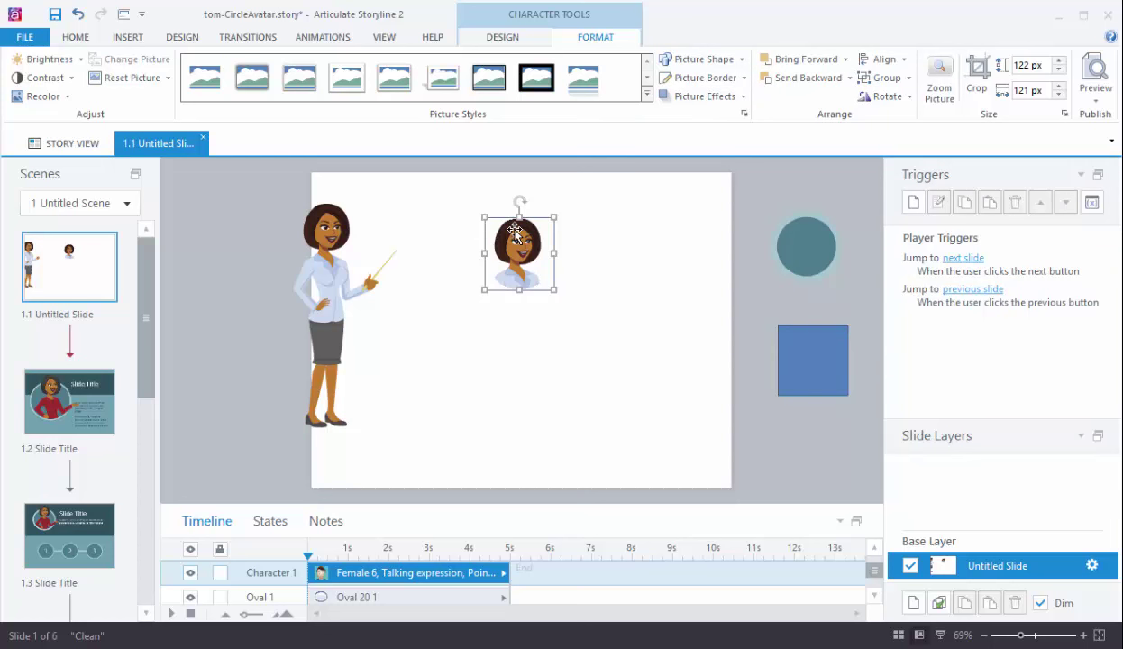
mouse_move(501, 256)
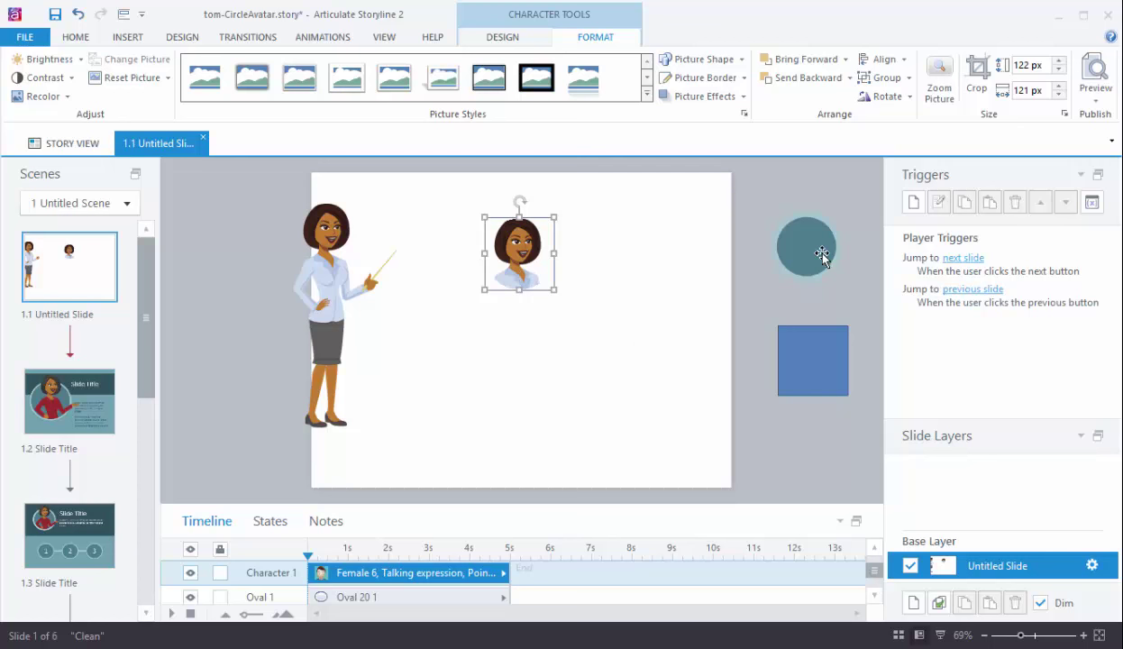
Copy the teal circle's formatting onto the cropped head so it sits in a teal ring.
click(807, 247)
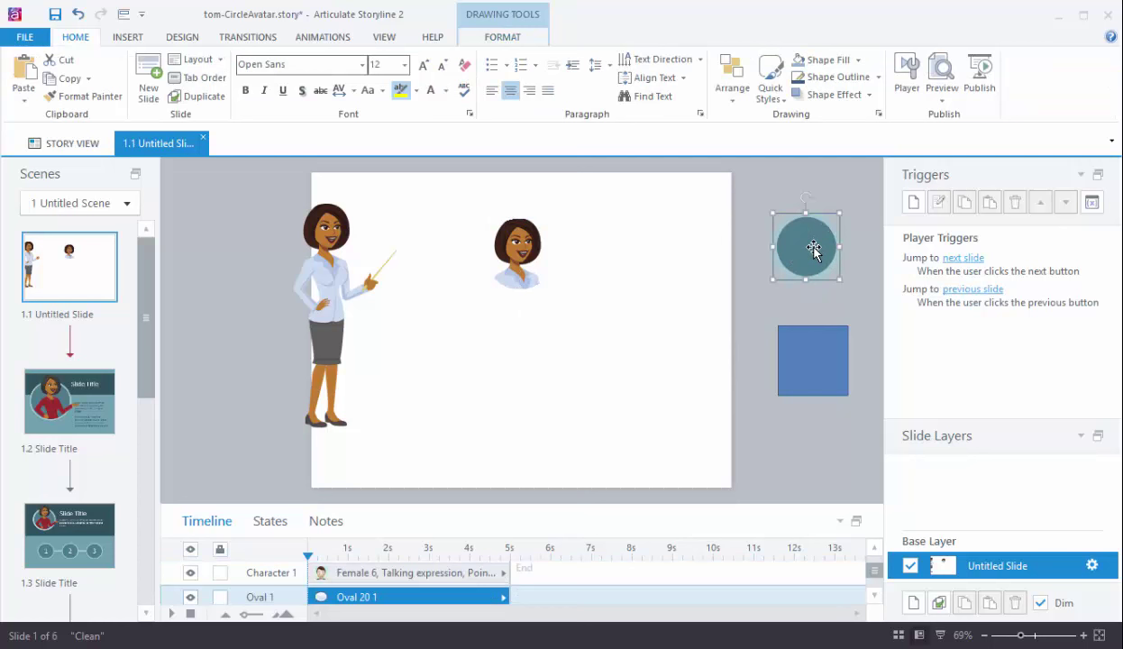
mouse_move(827, 256)
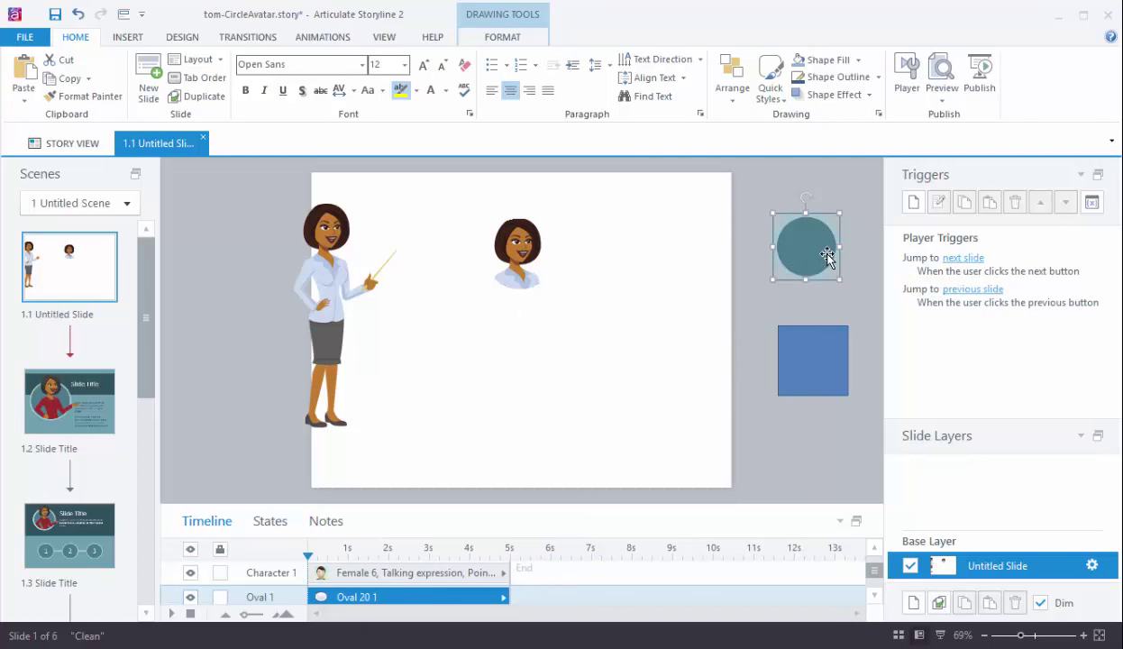
mouse_move(209, 144)
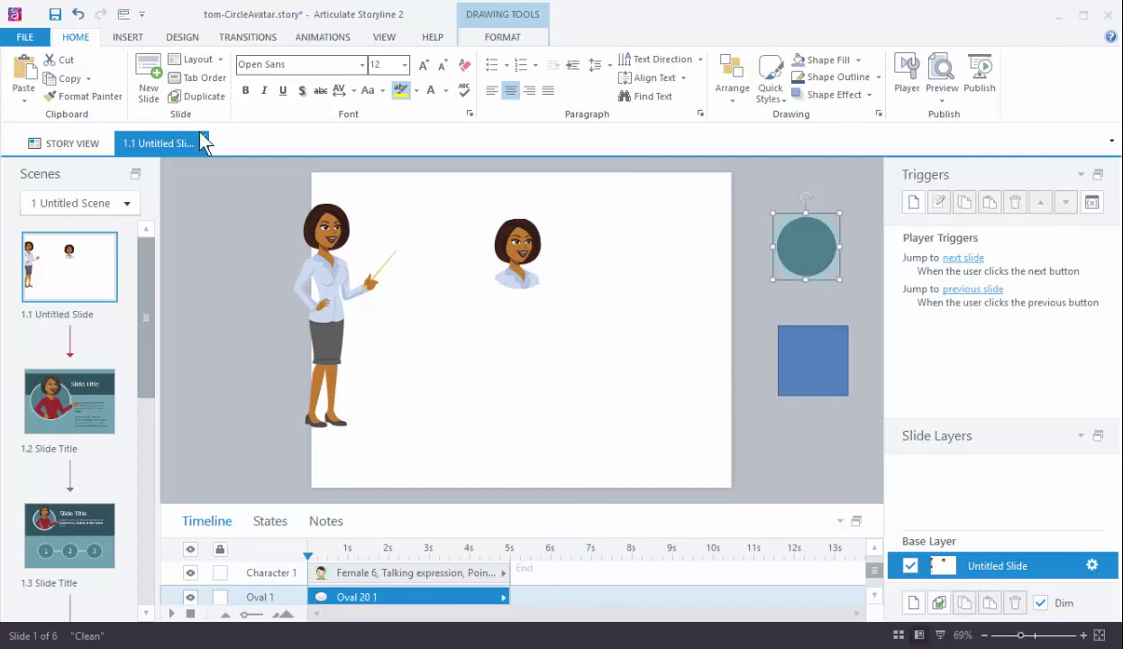
click(519, 251)
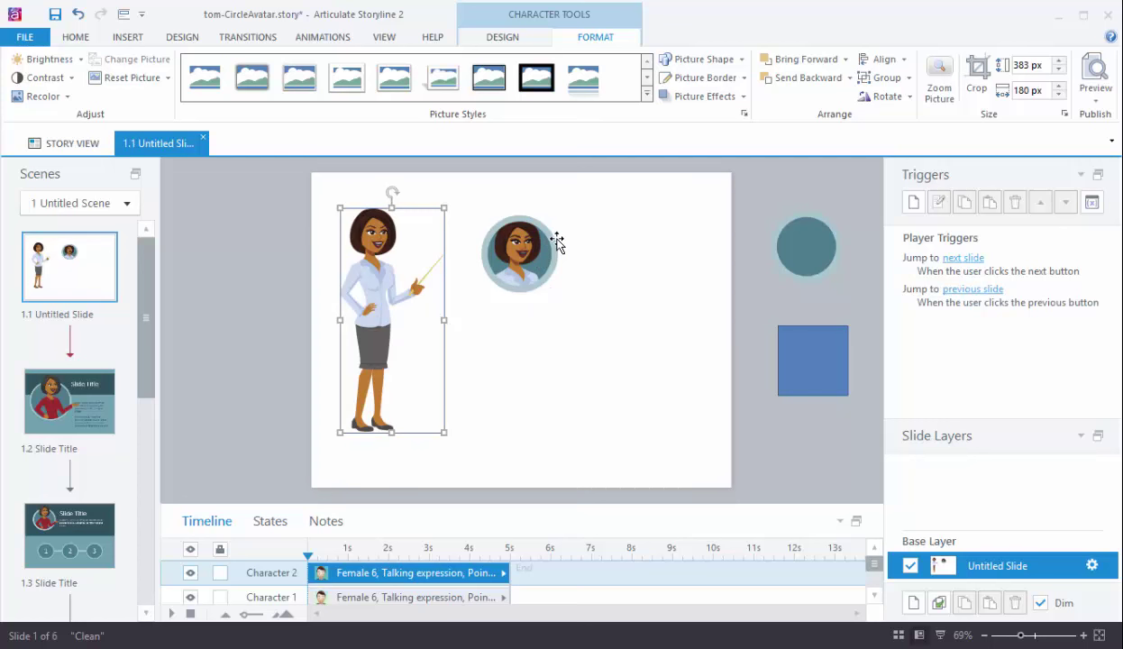
Re-crop the round avatar outward so it shows the character from head to waist.
click(519, 253)
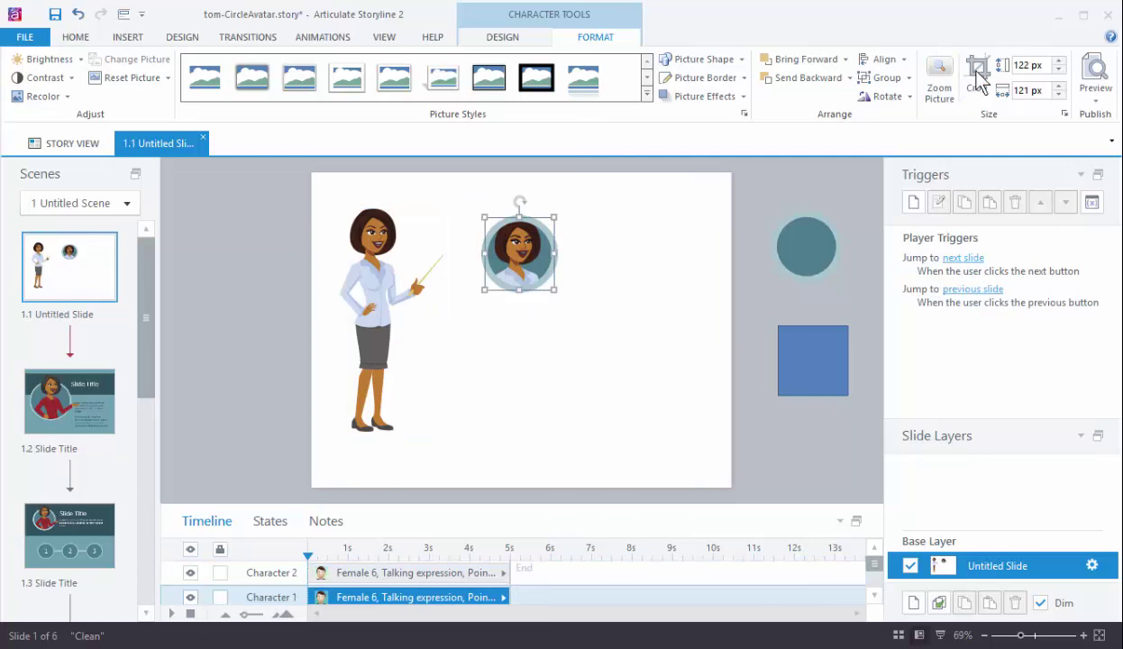
click(977, 67)
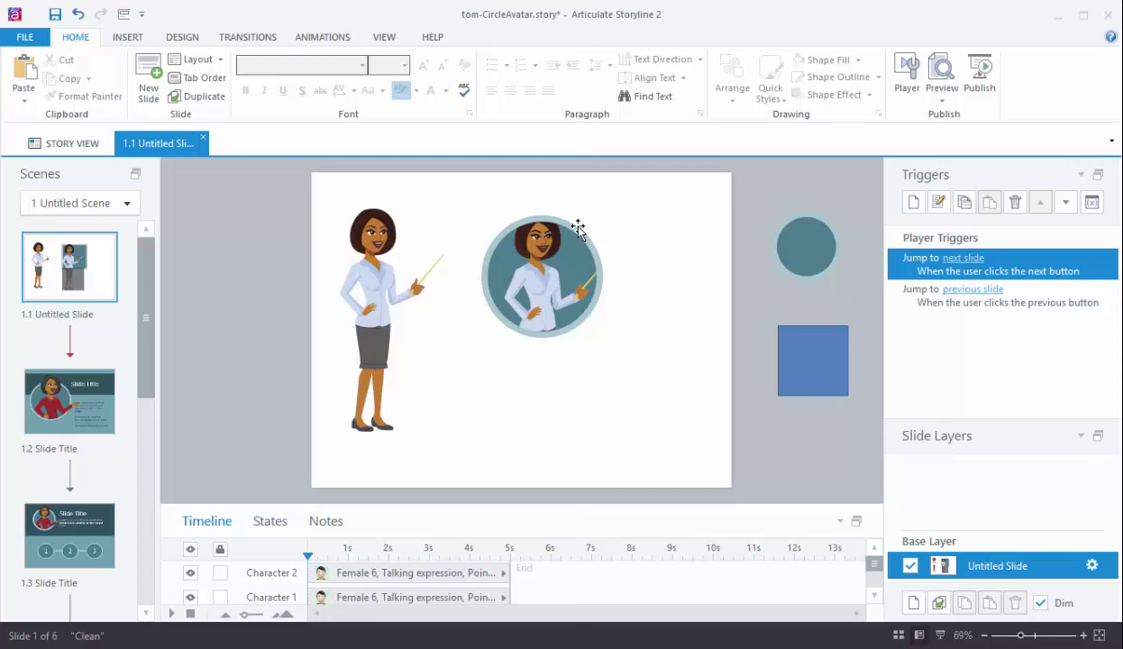
mouse_move(551, 324)
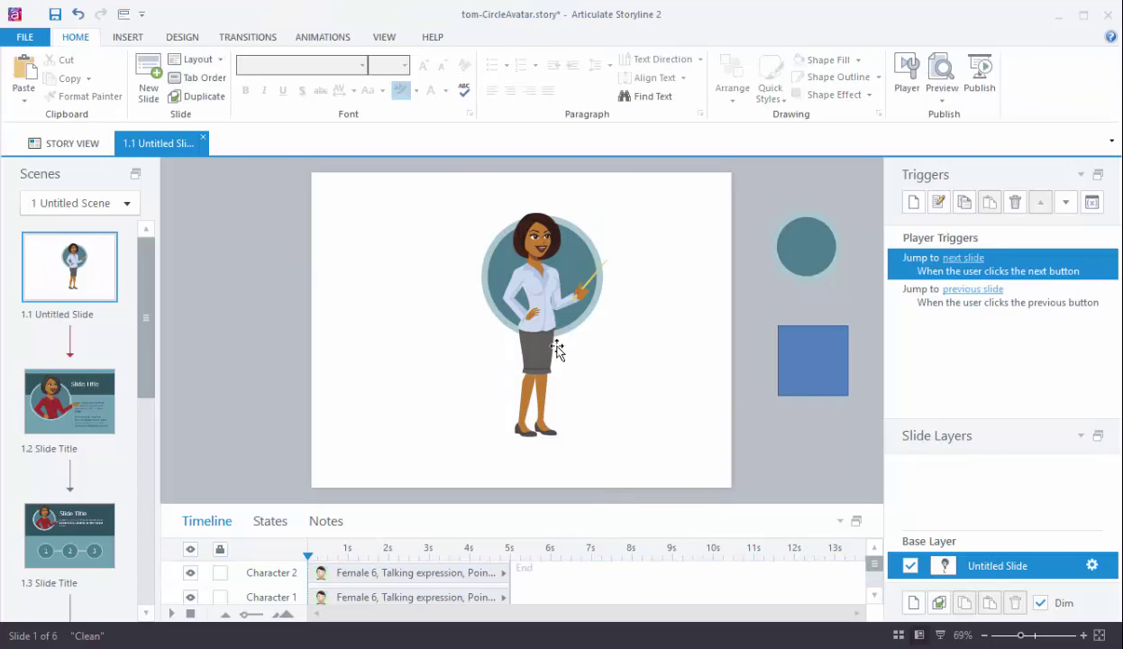
mouse_move(577, 297)
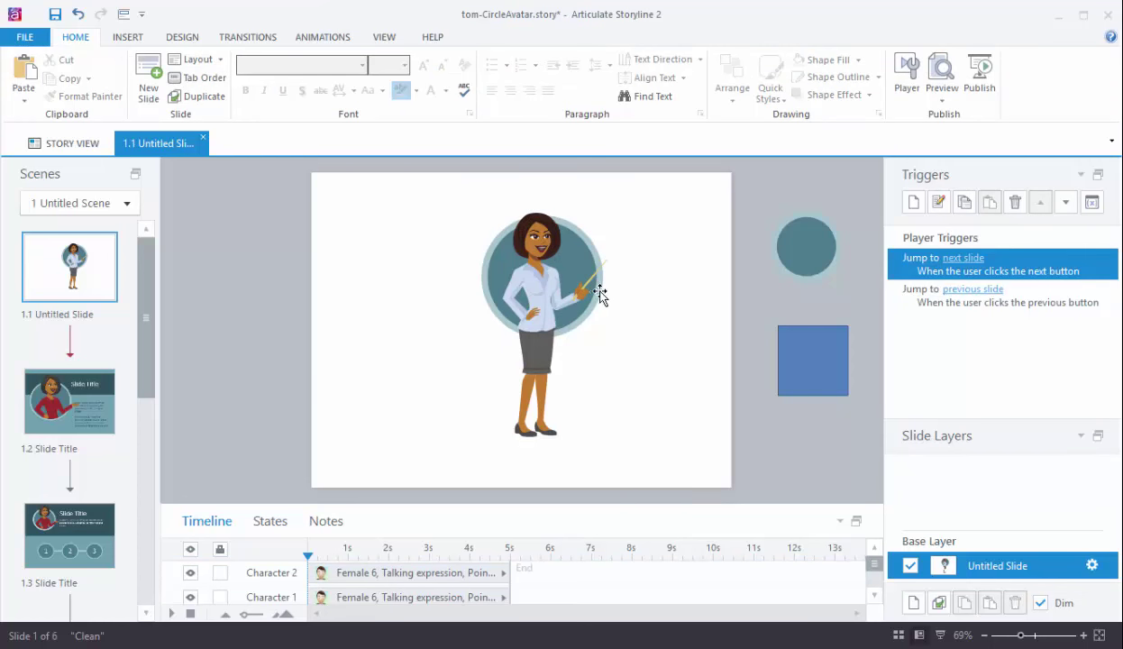
mouse_move(627, 281)
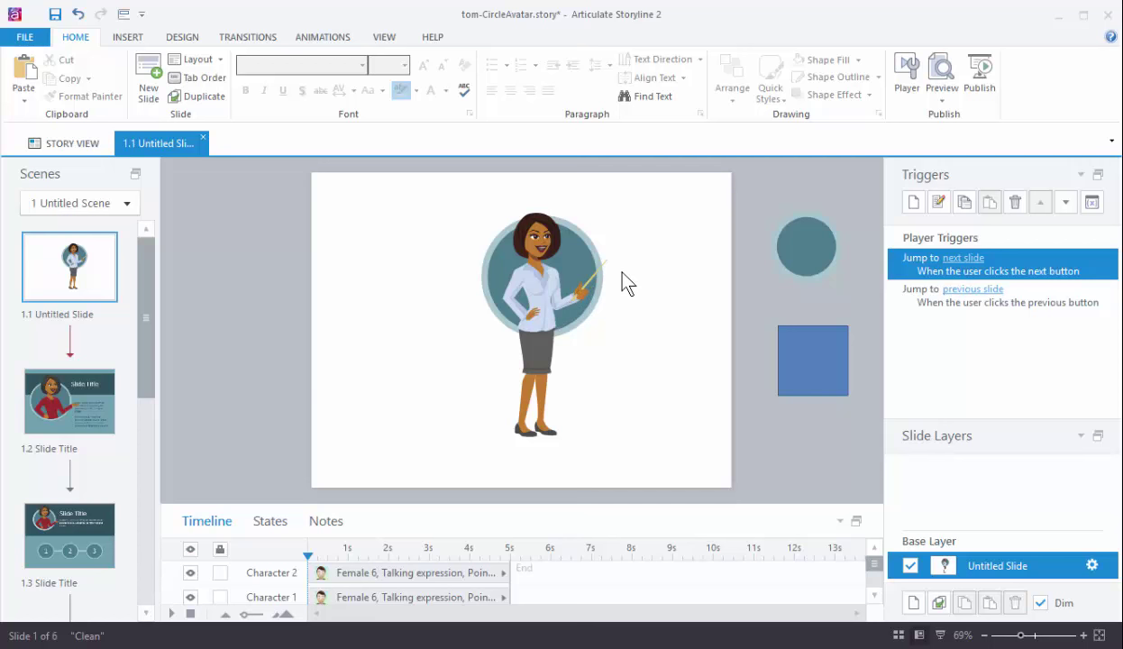
mouse_move(544, 285)
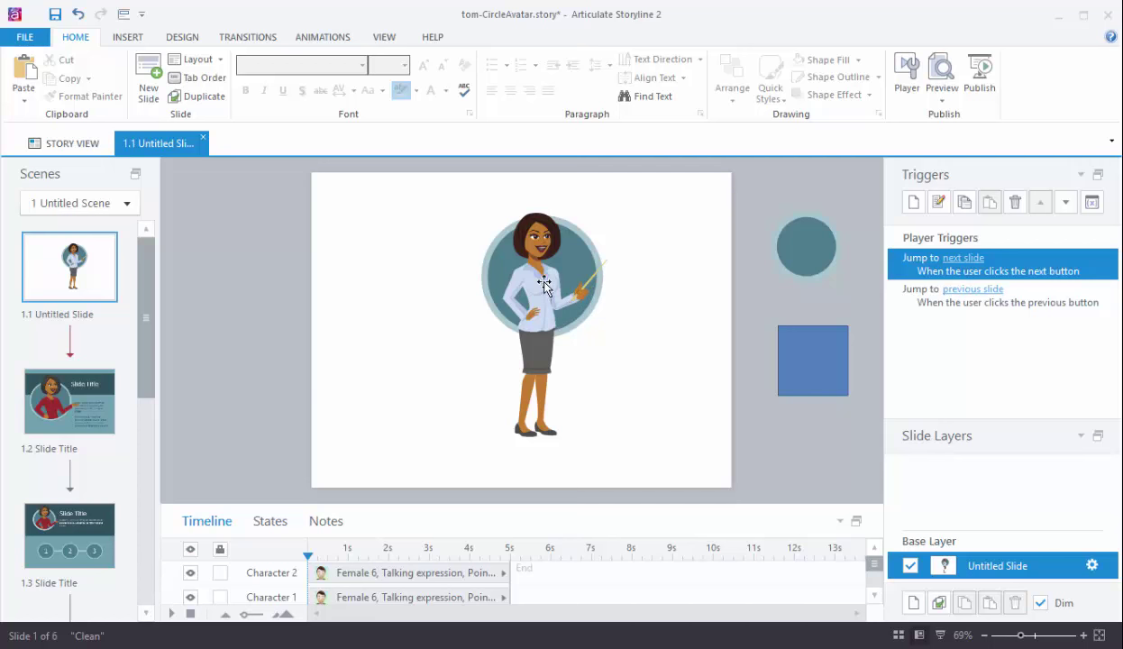
Crop the full character at the waist so her upper body pops out over the teal ring.
click(545, 284)
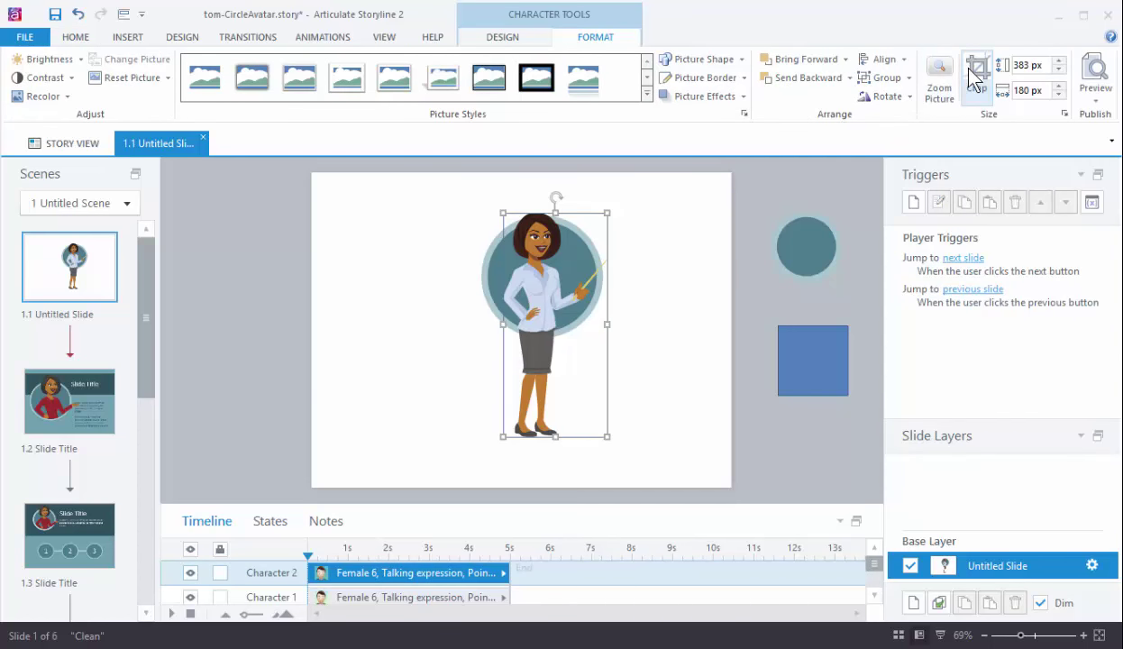
click(973, 66)
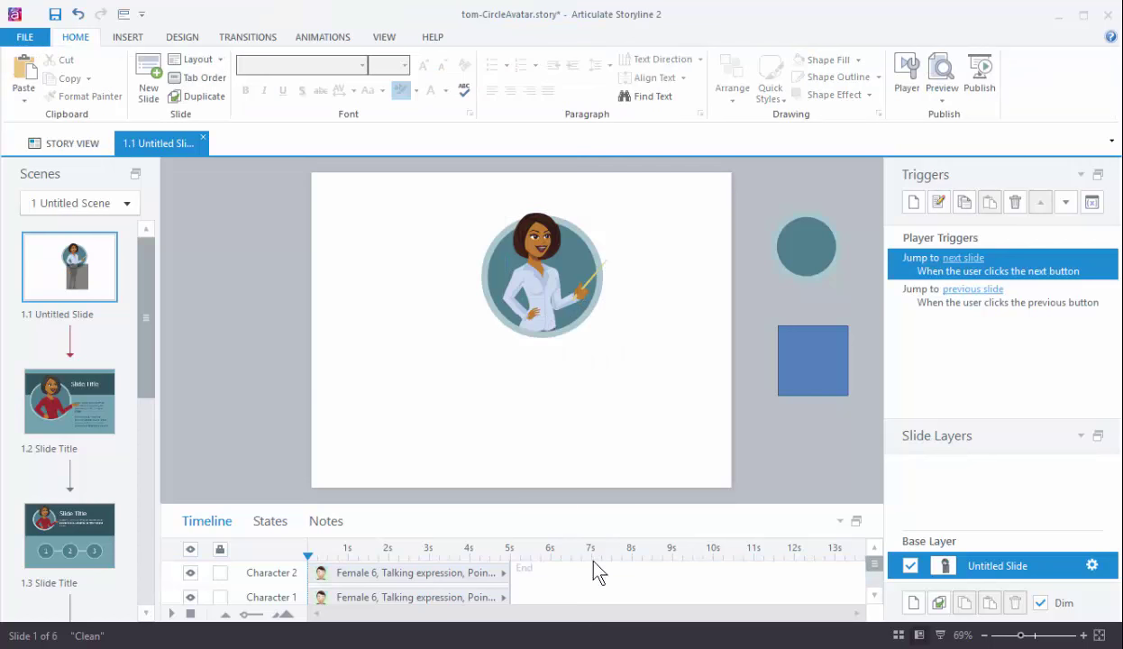
click(541, 270)
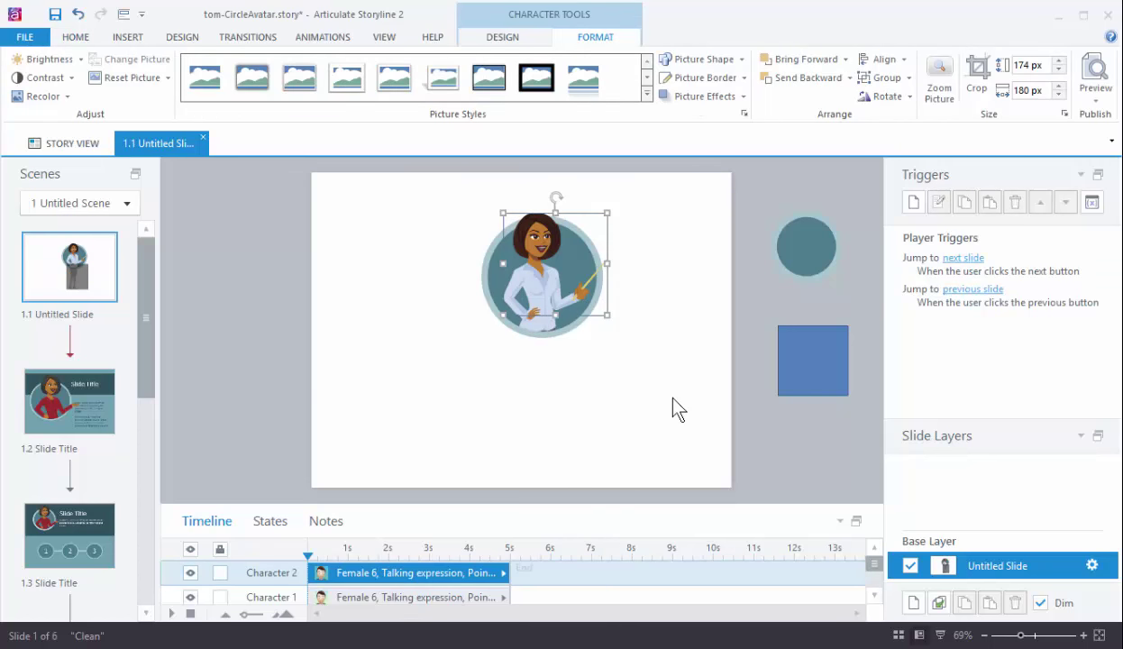
mouse_move(555, 310)
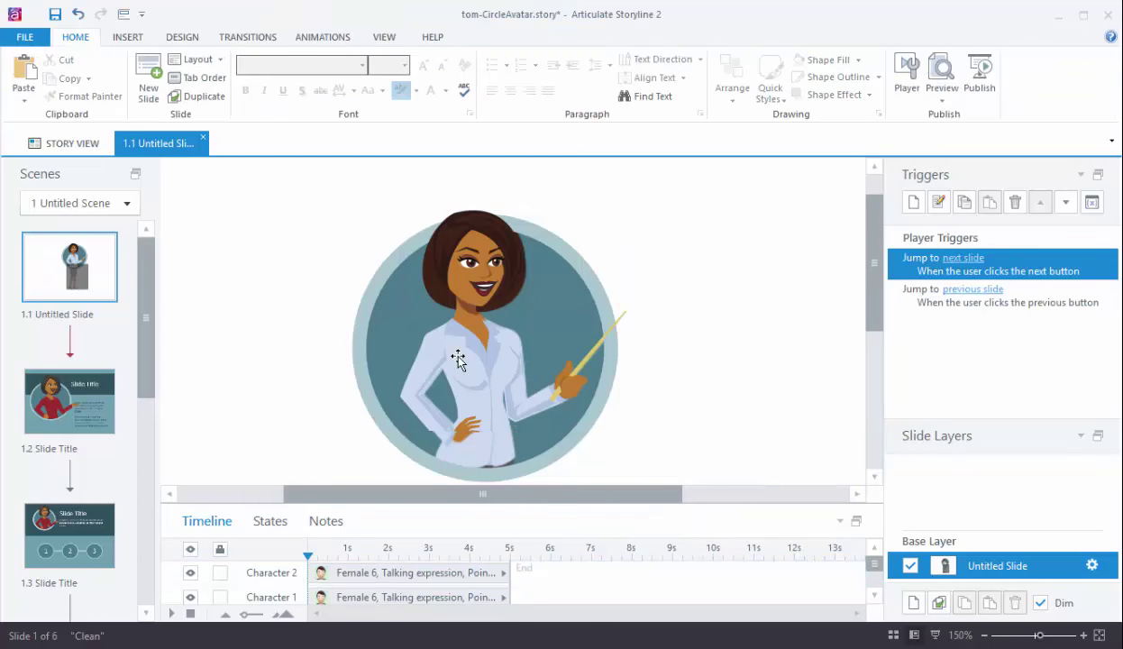
At 150% zoom, re-crop the character so her cut-off body ends cleanly inside the teal ring.
click(454, 361)
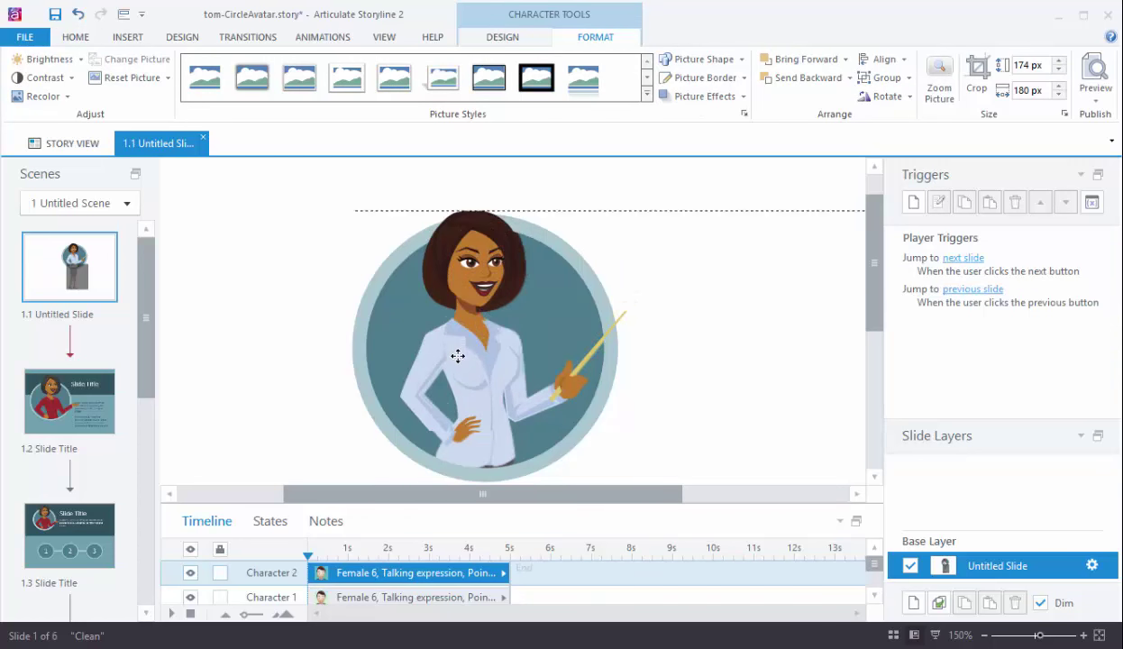
click(458, 355)
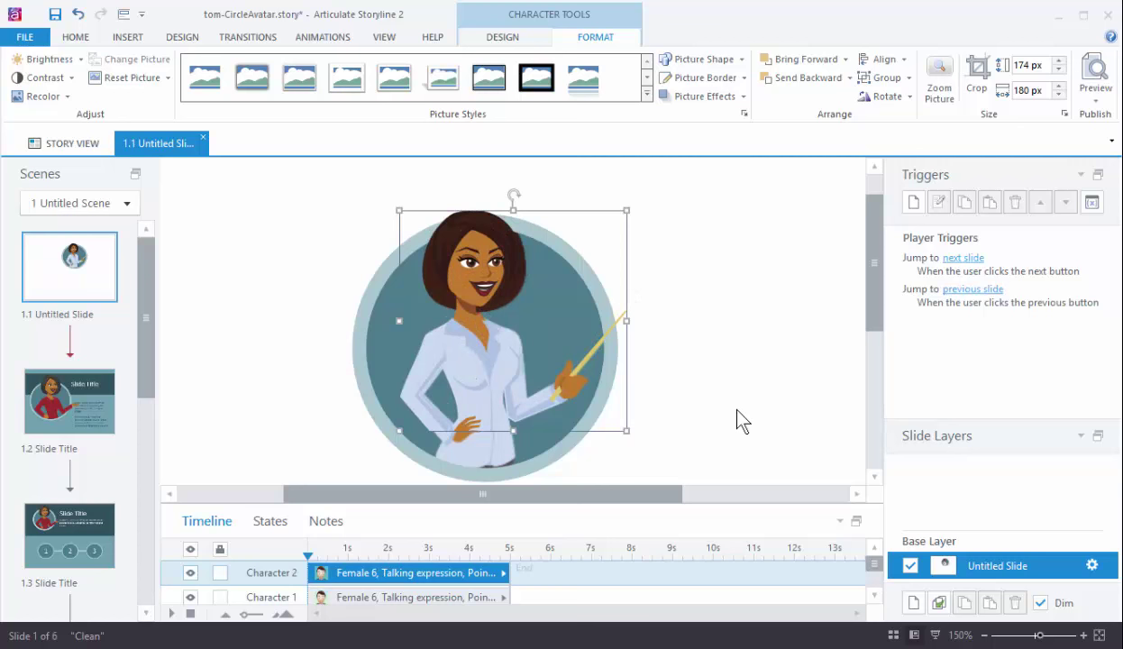
mouse_move(515, 354)
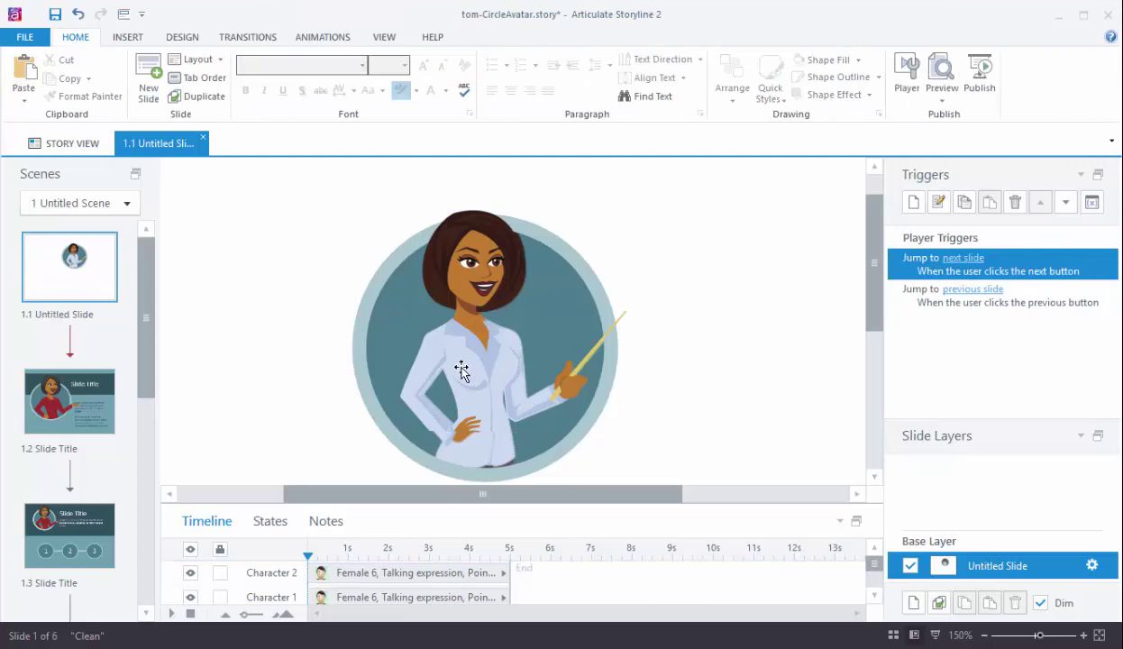
click(465, 370)
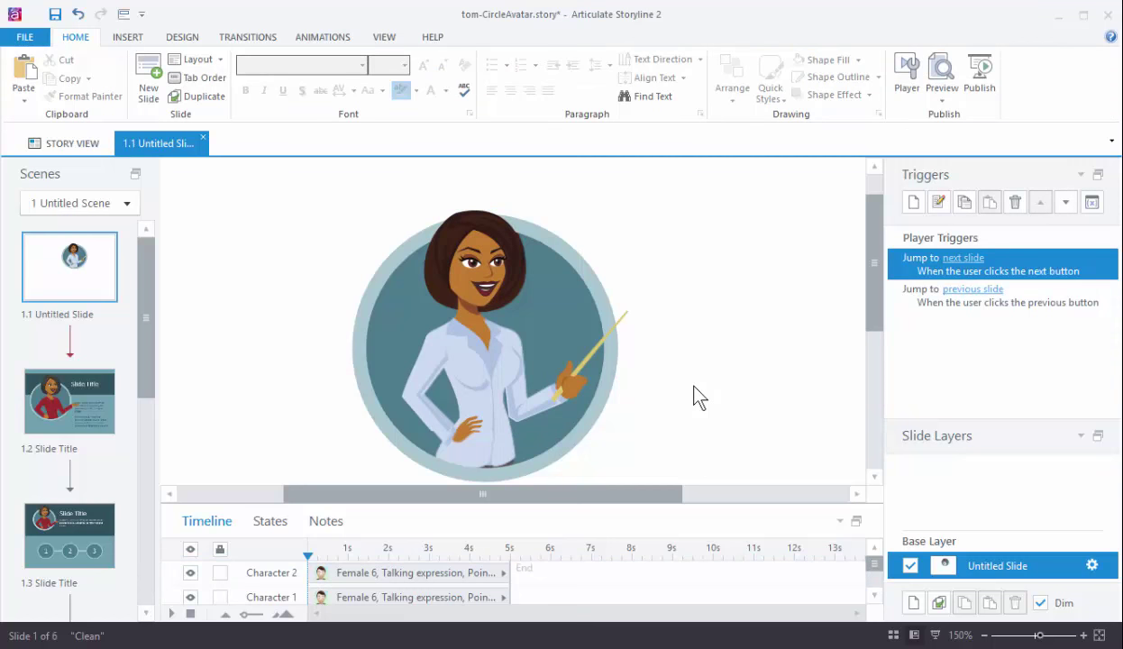
mouse_move(678, 442)
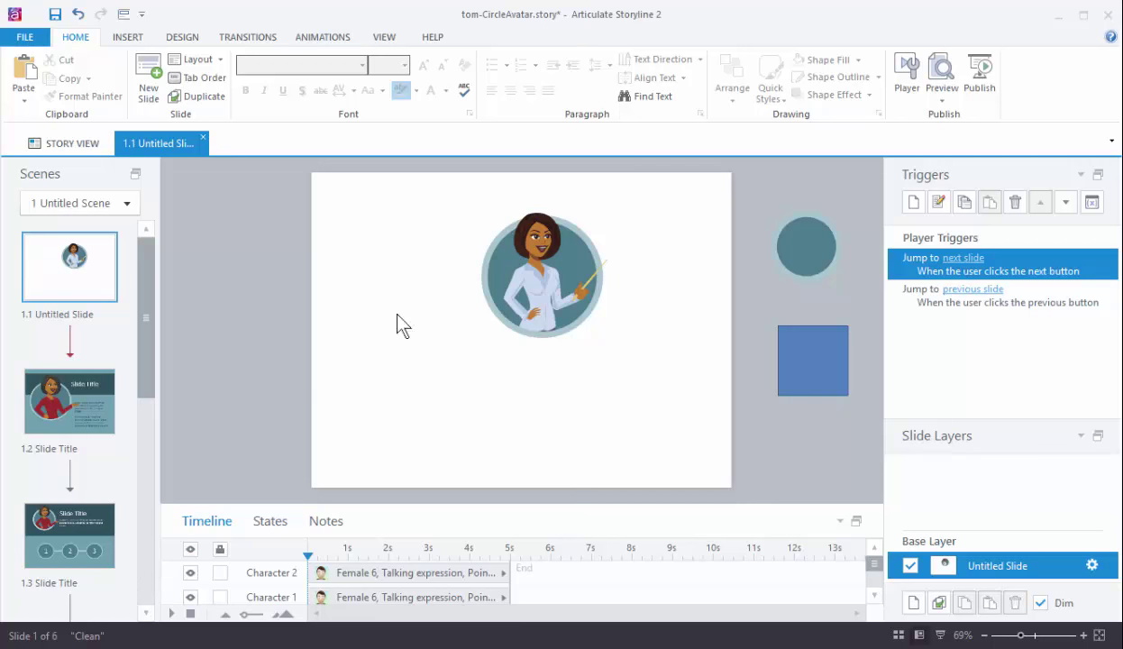
Select the character with the oval and group them (Ctrl+G) into one avatar object.
click(542, 270)
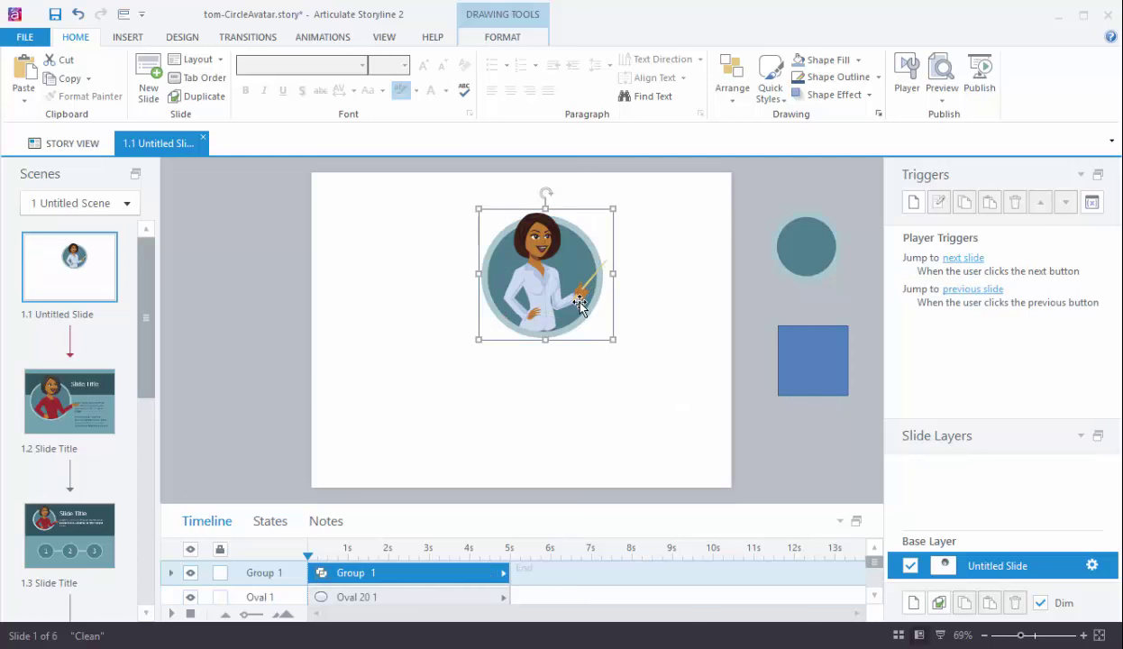
scroll(down, 3)
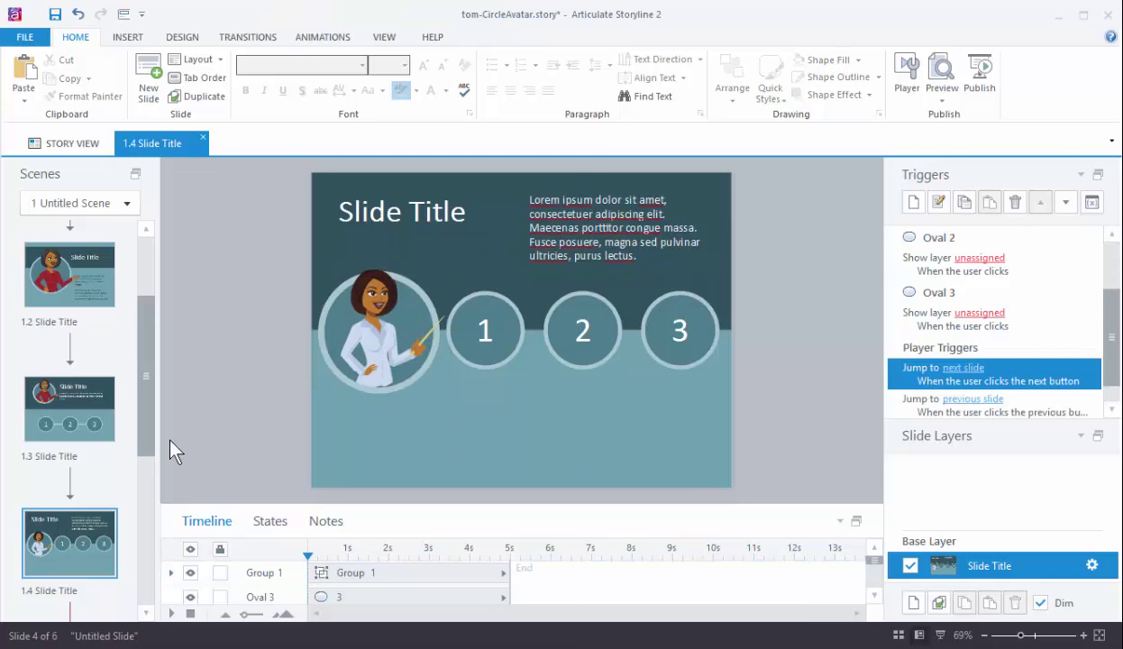
Go to slide 1.5 Module One and drag the pasted avatar group into its large top-left circle.
scroll(down, 3)
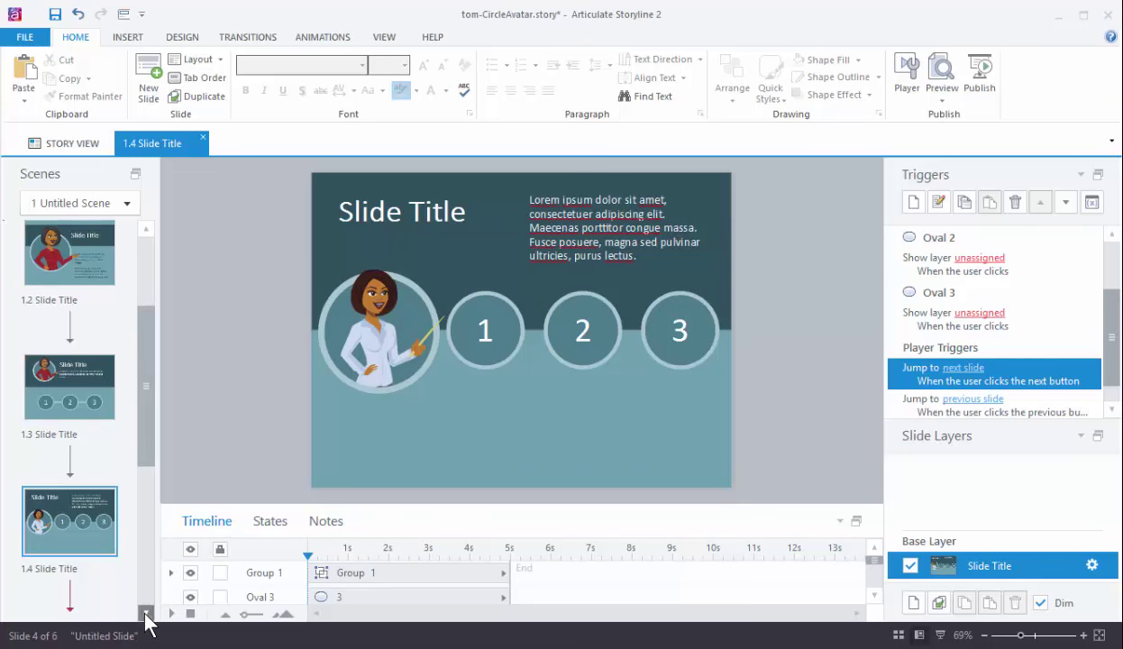
click(69, 519)
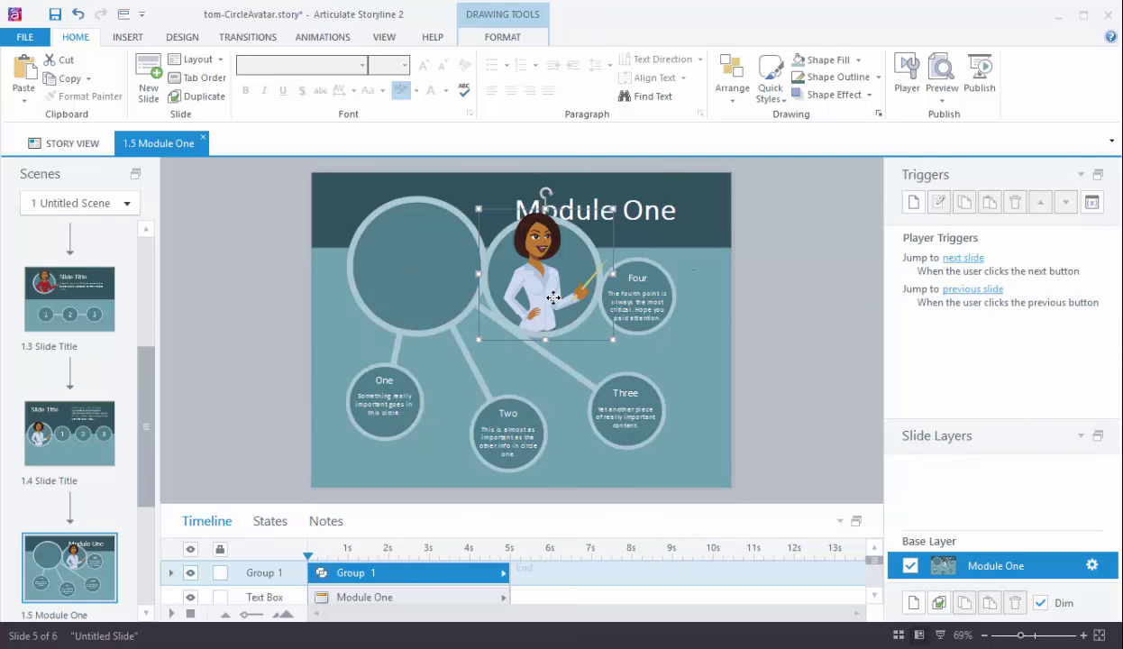
drag(544, 261, 419, 256)
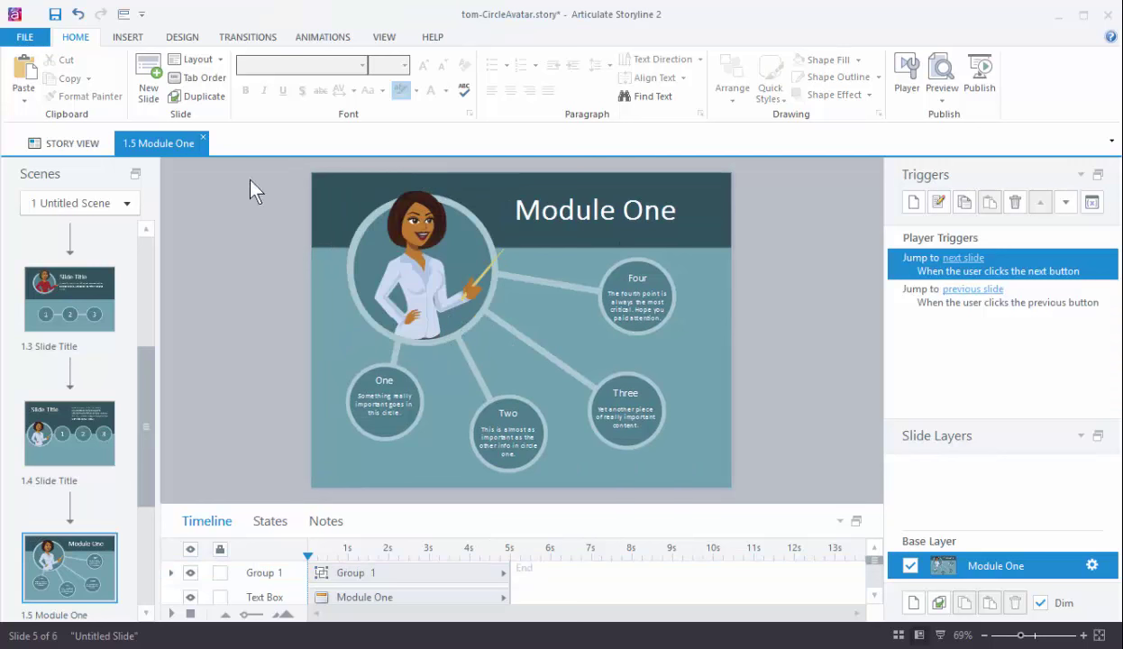
mouse_move(424, 440)
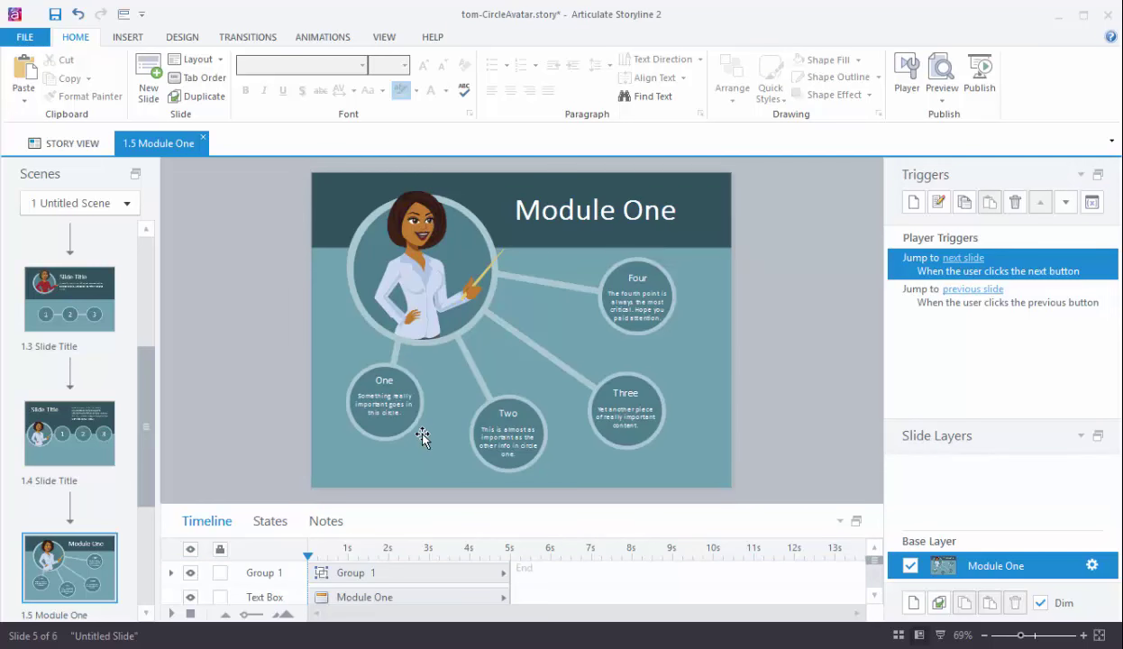
mouse_move(494, 407)
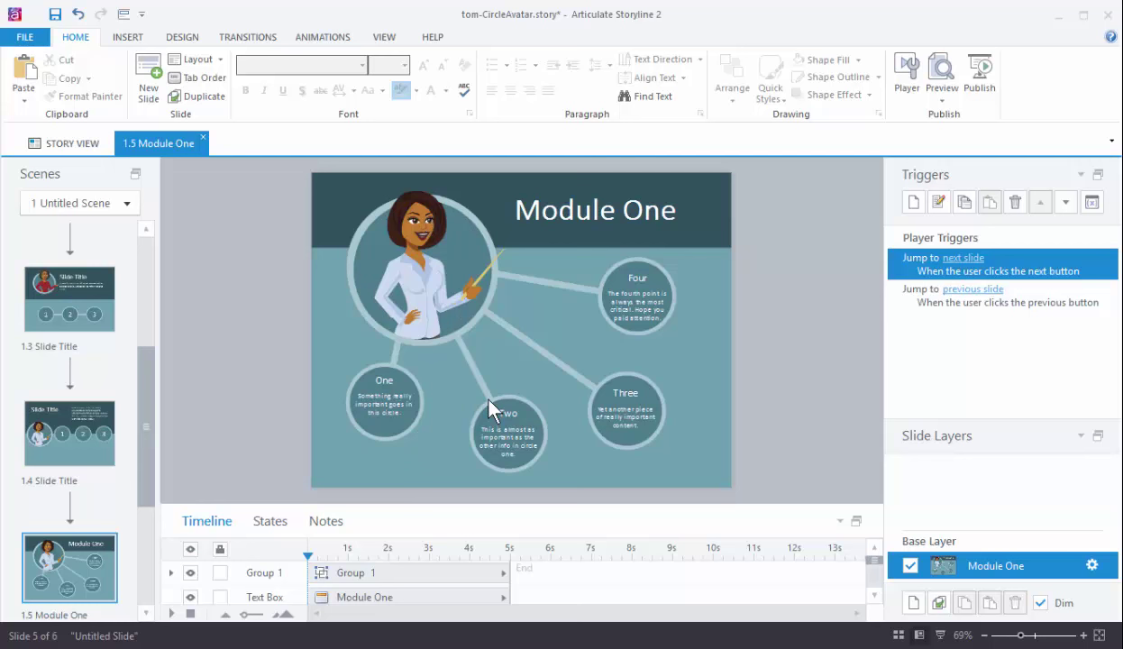
mouse_move(451, 272)
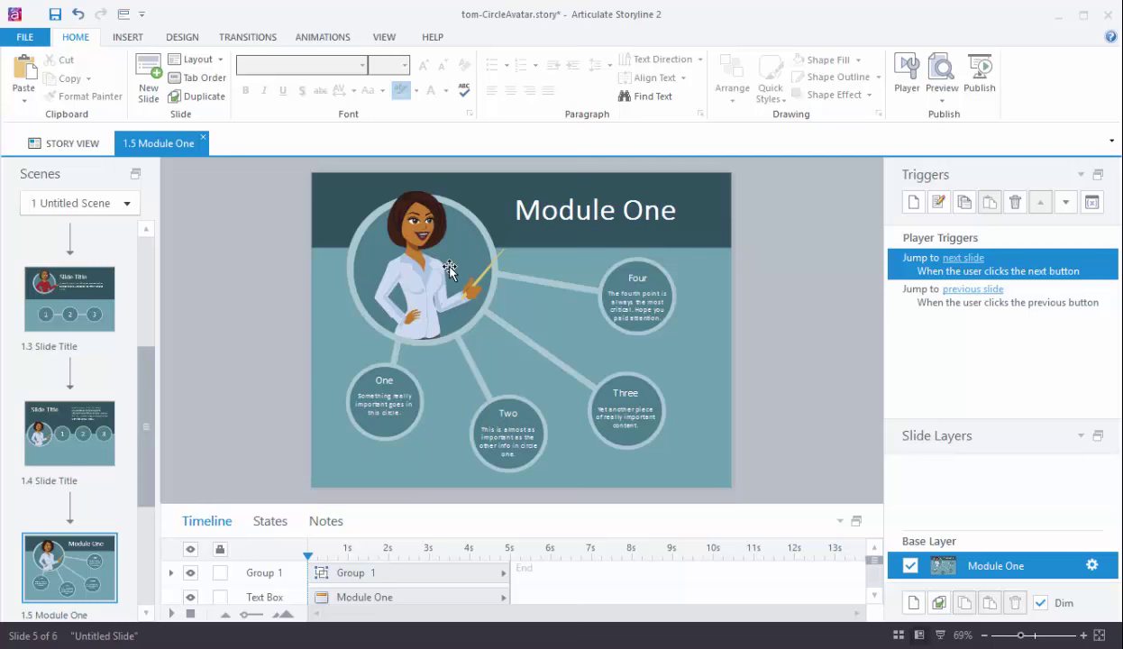